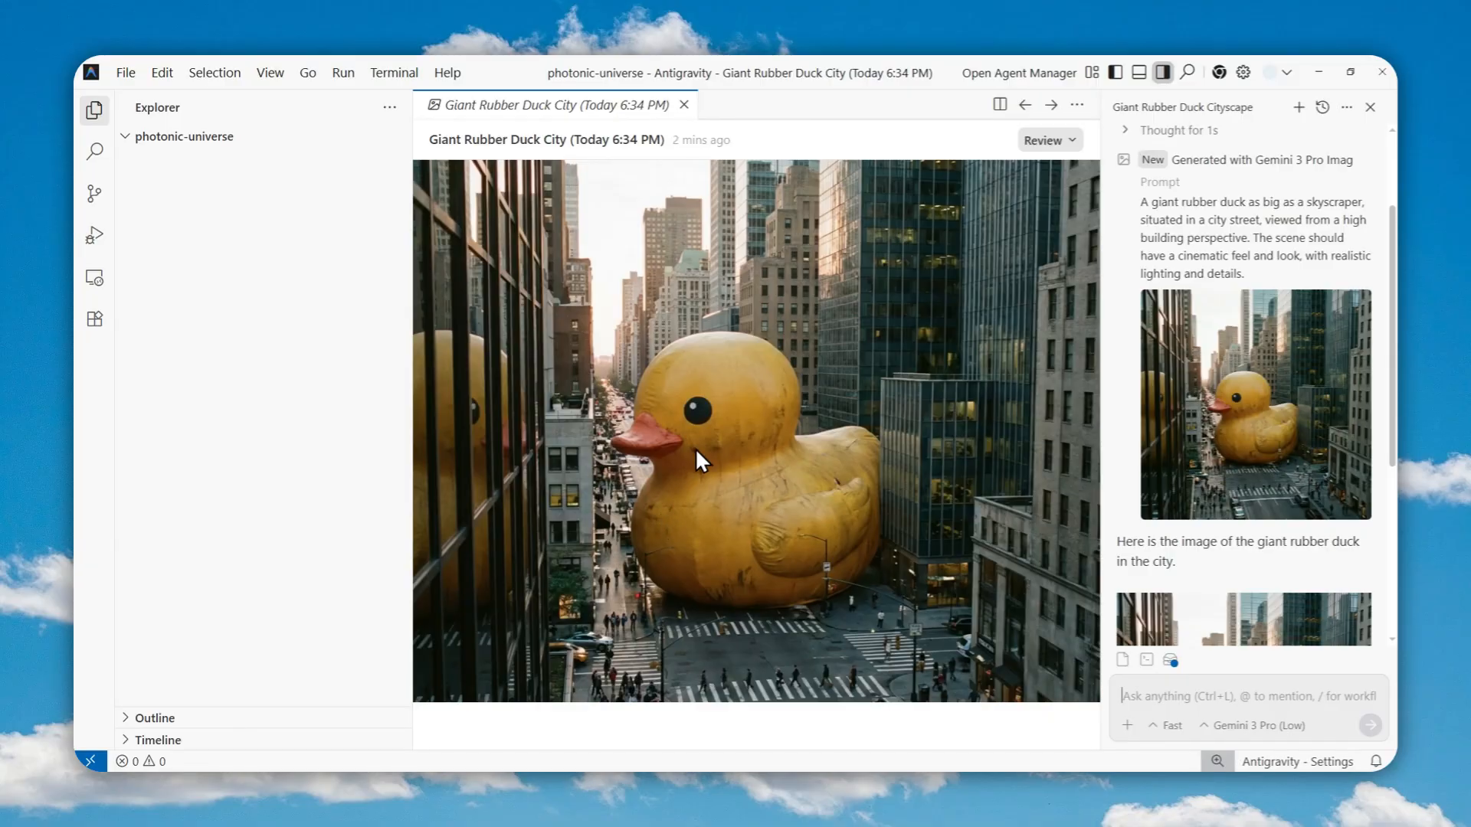
mouse_move(741, 474)
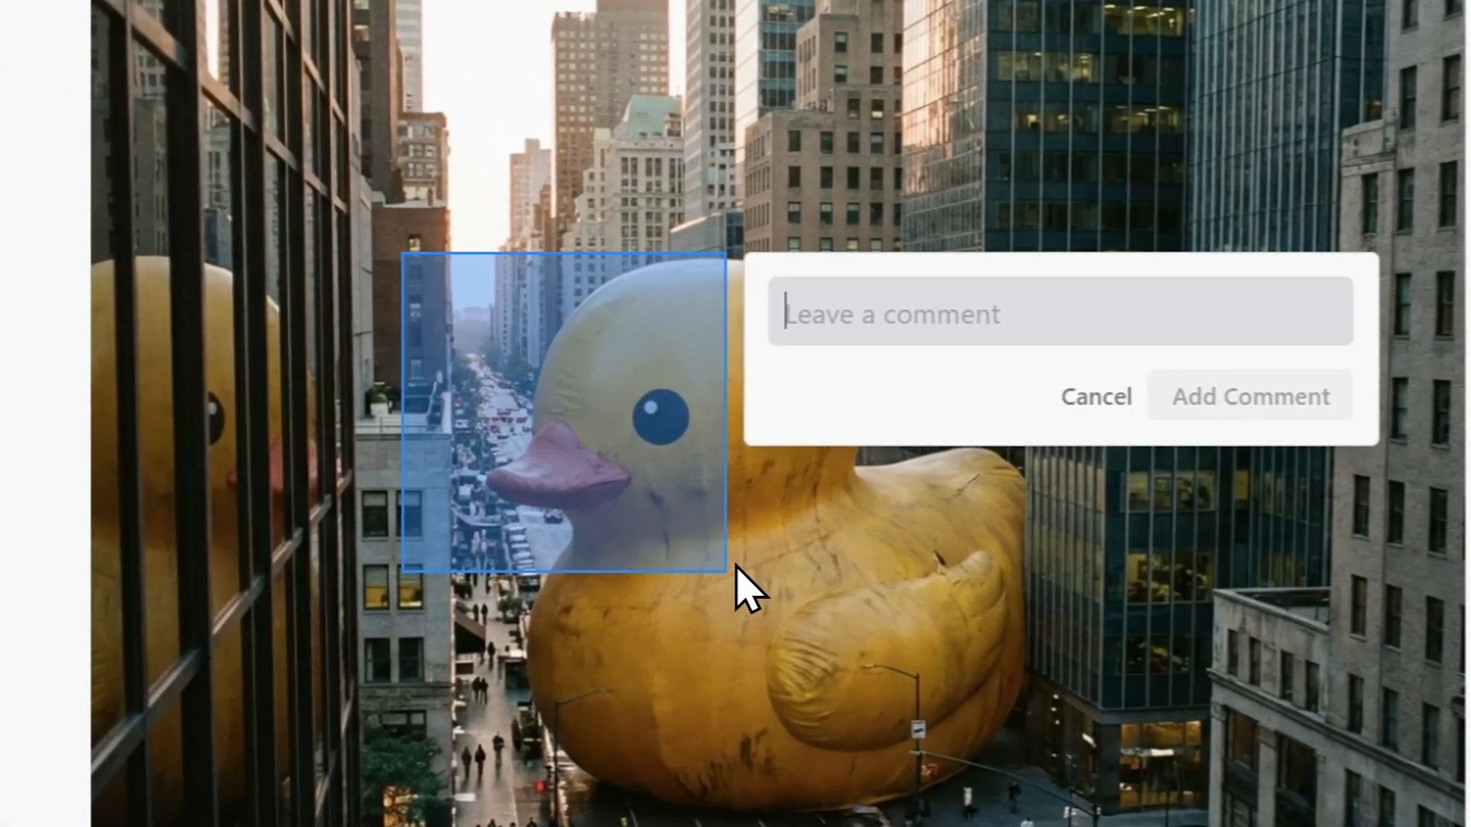
mouse_move(899, 488)
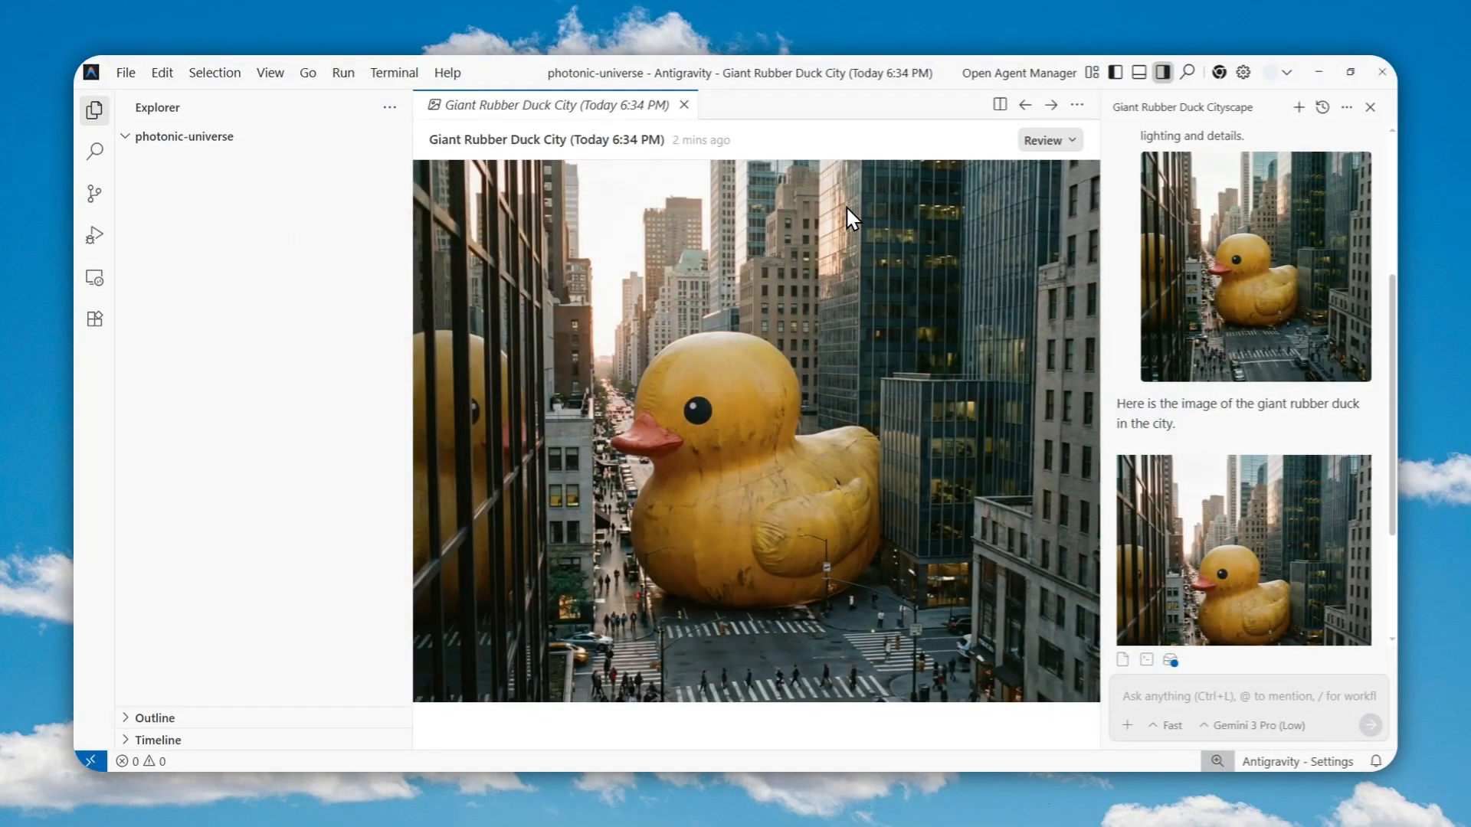
mouse_move(774, 323)
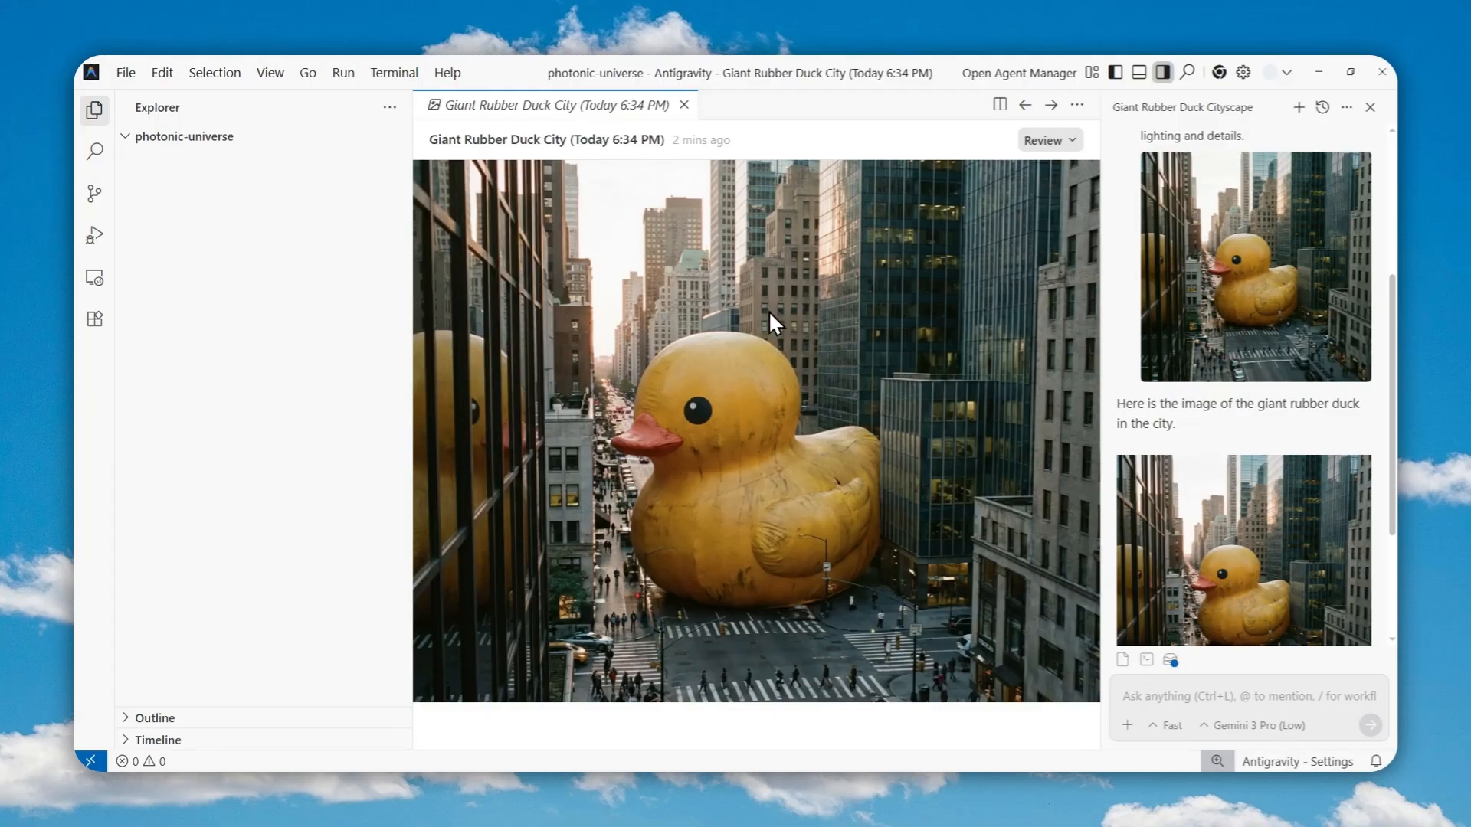
Reveal the workspace in File Explorer and open the empty photonic-universe folder.
scroll(down, 3)
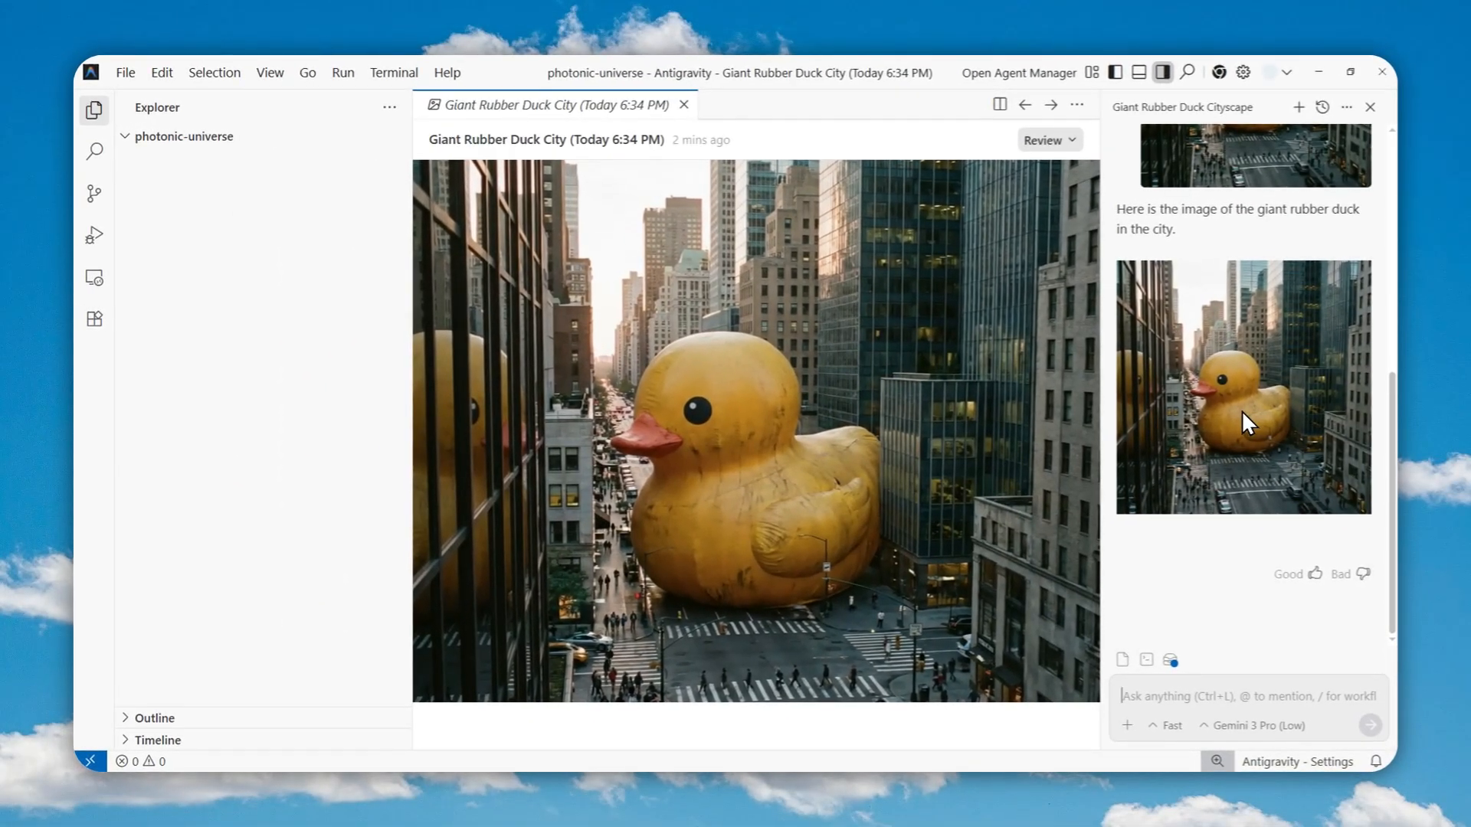
mouse_move(1067, 327)
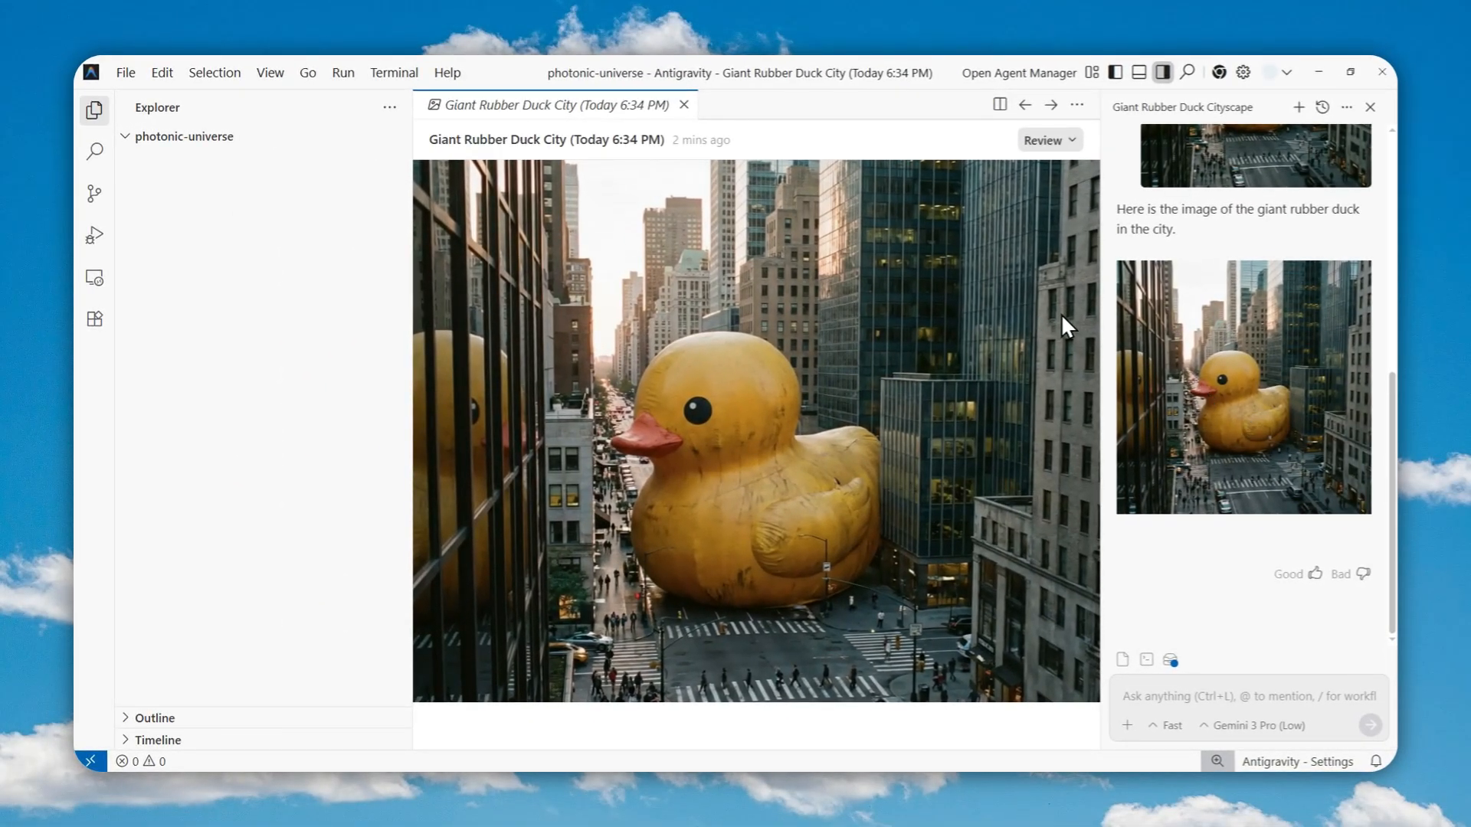
mouse_move(1101, 373)
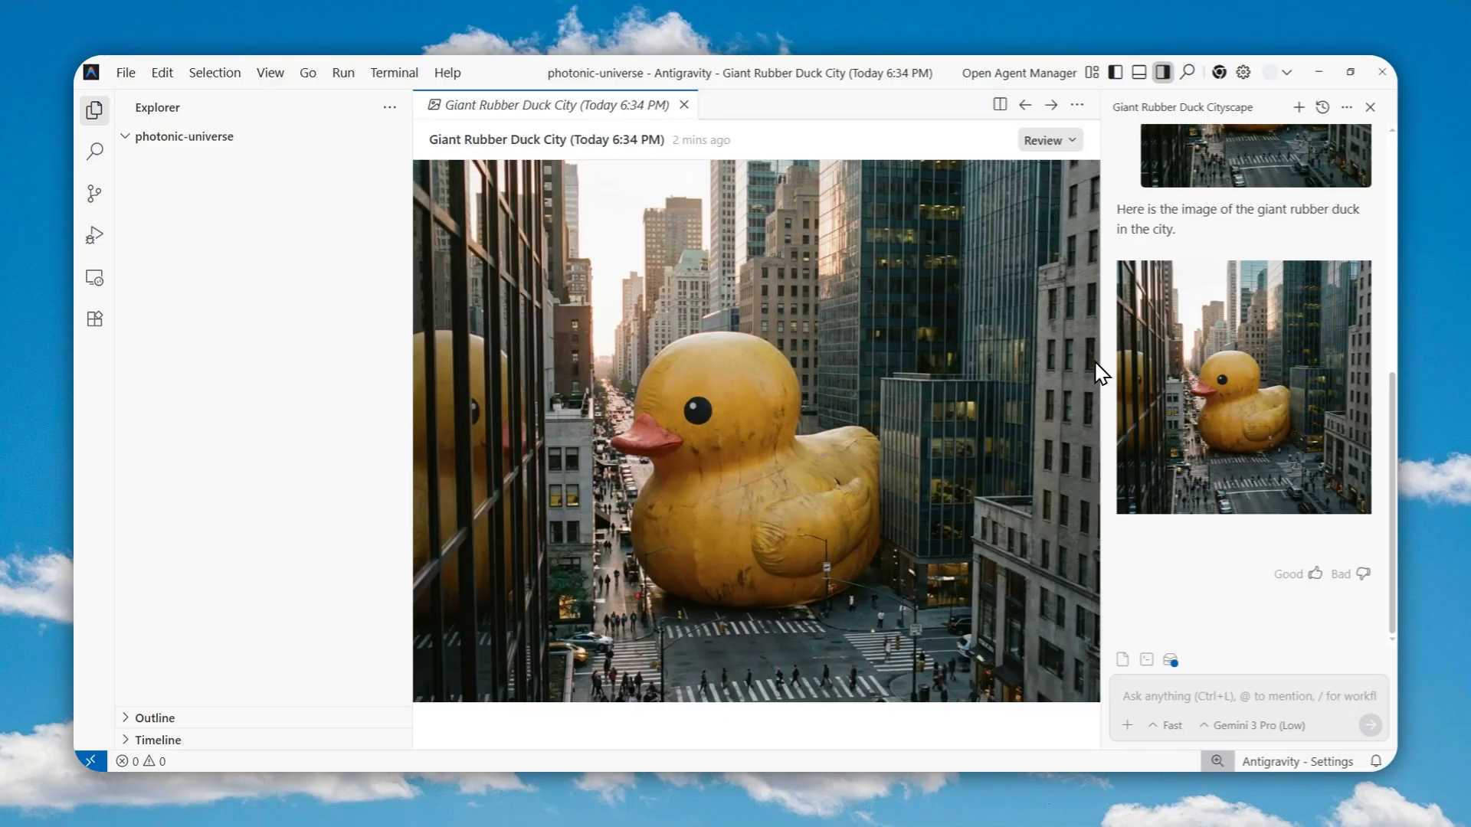
mouse_move(1037, 369)
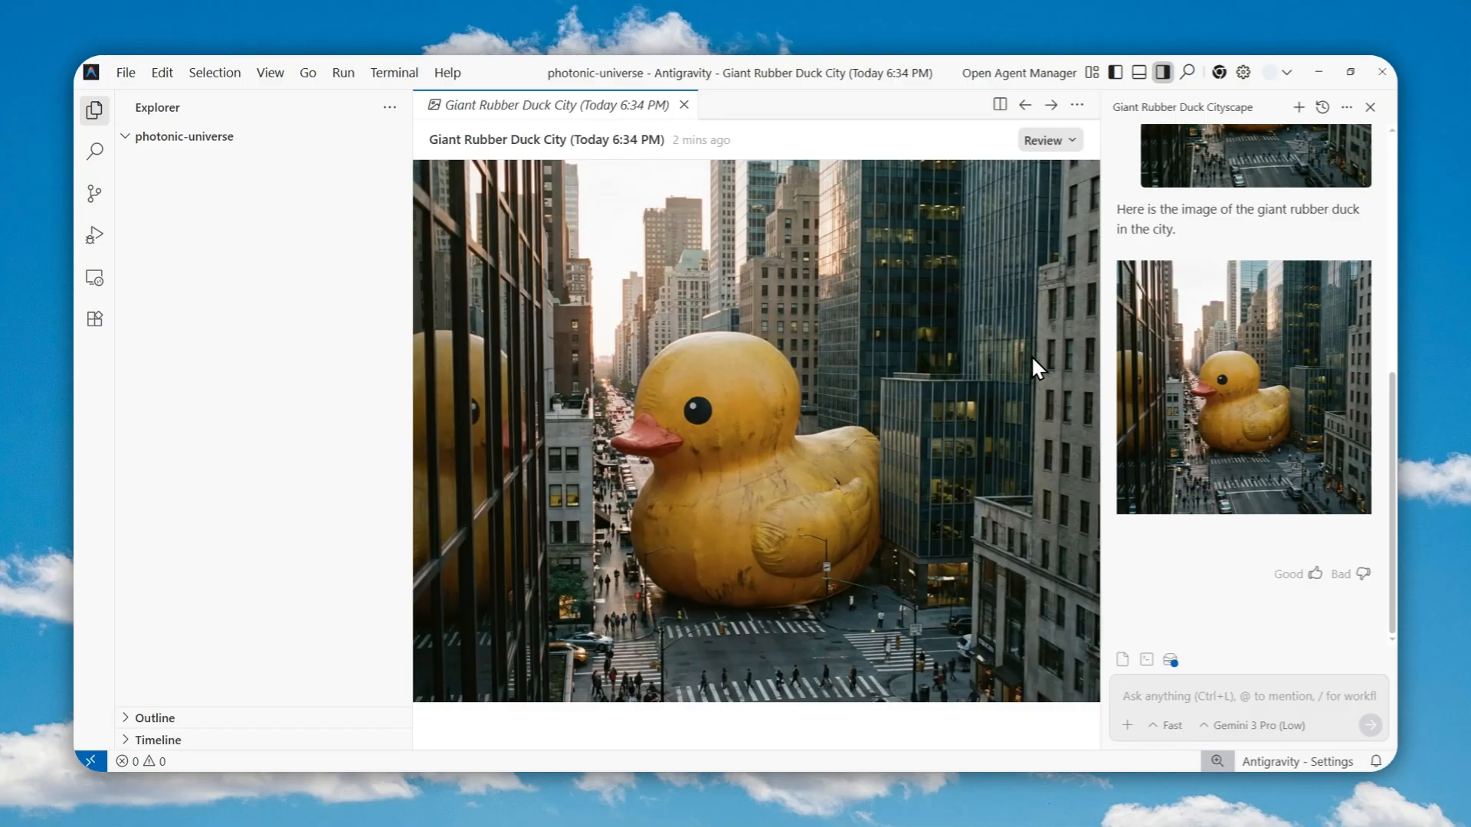
mouse_move(245, 175)
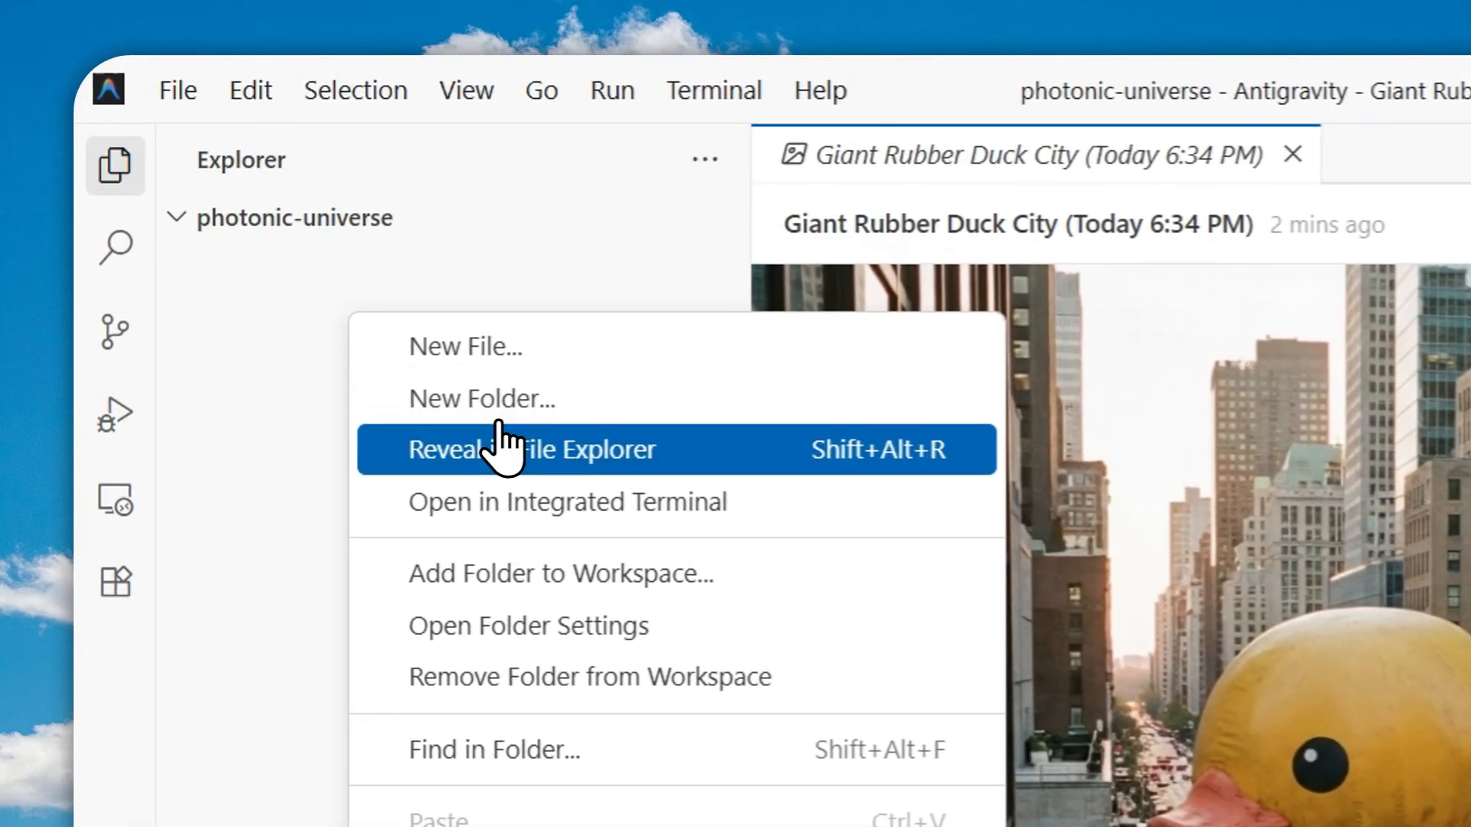
mouse_move(534, 464)
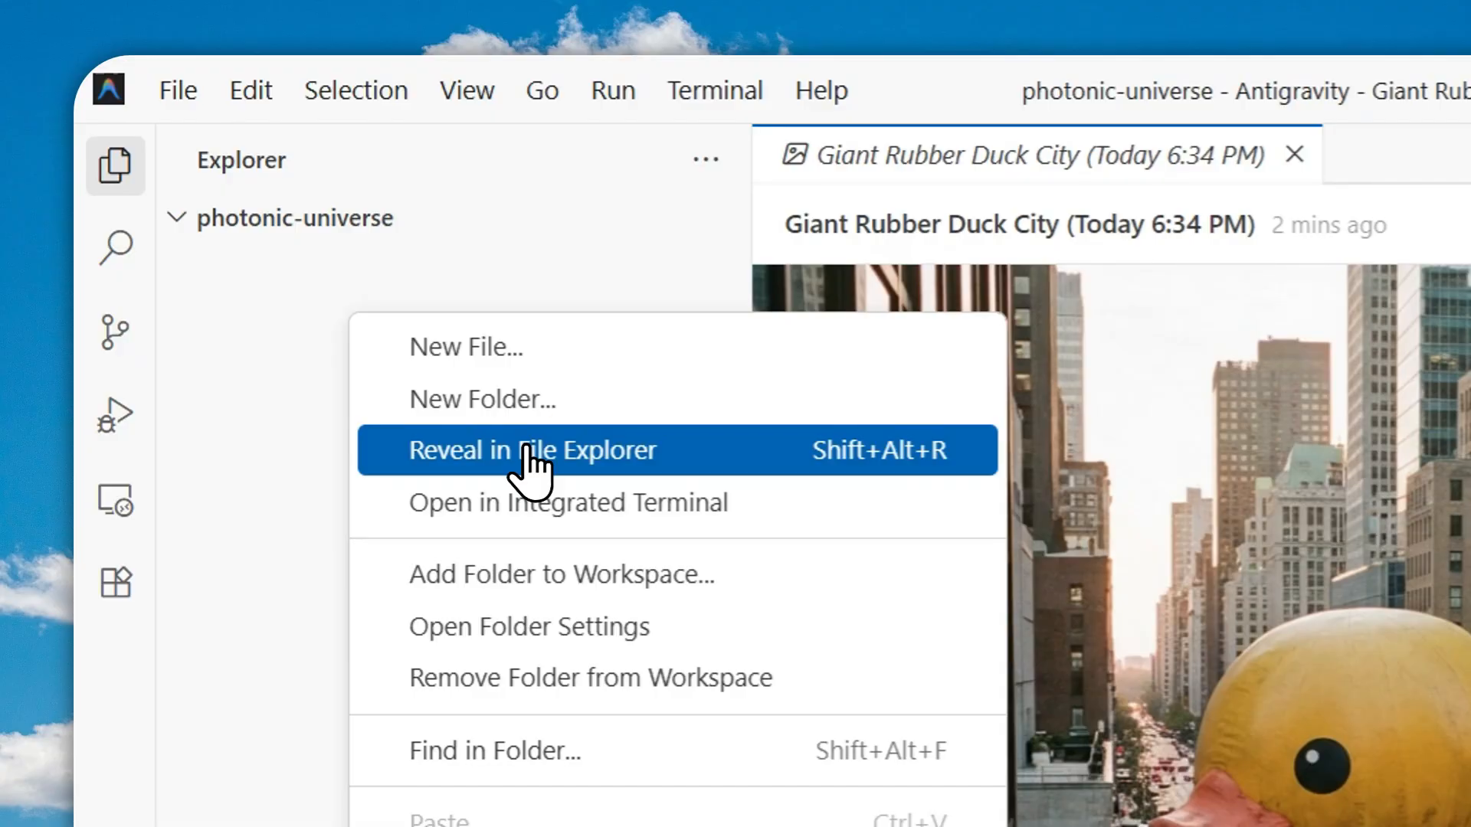
click(531, 450)
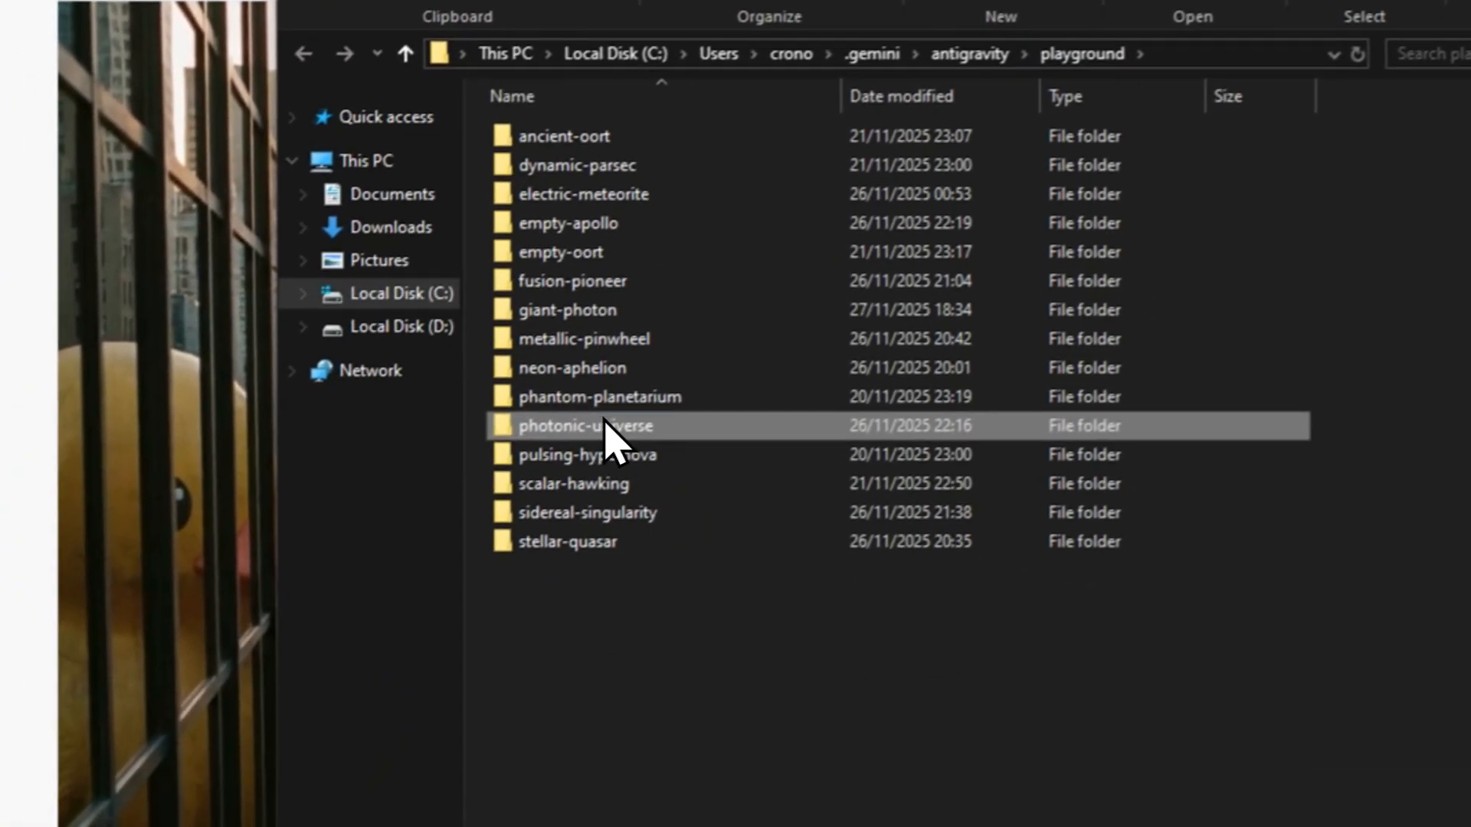
double_click(585, 425)
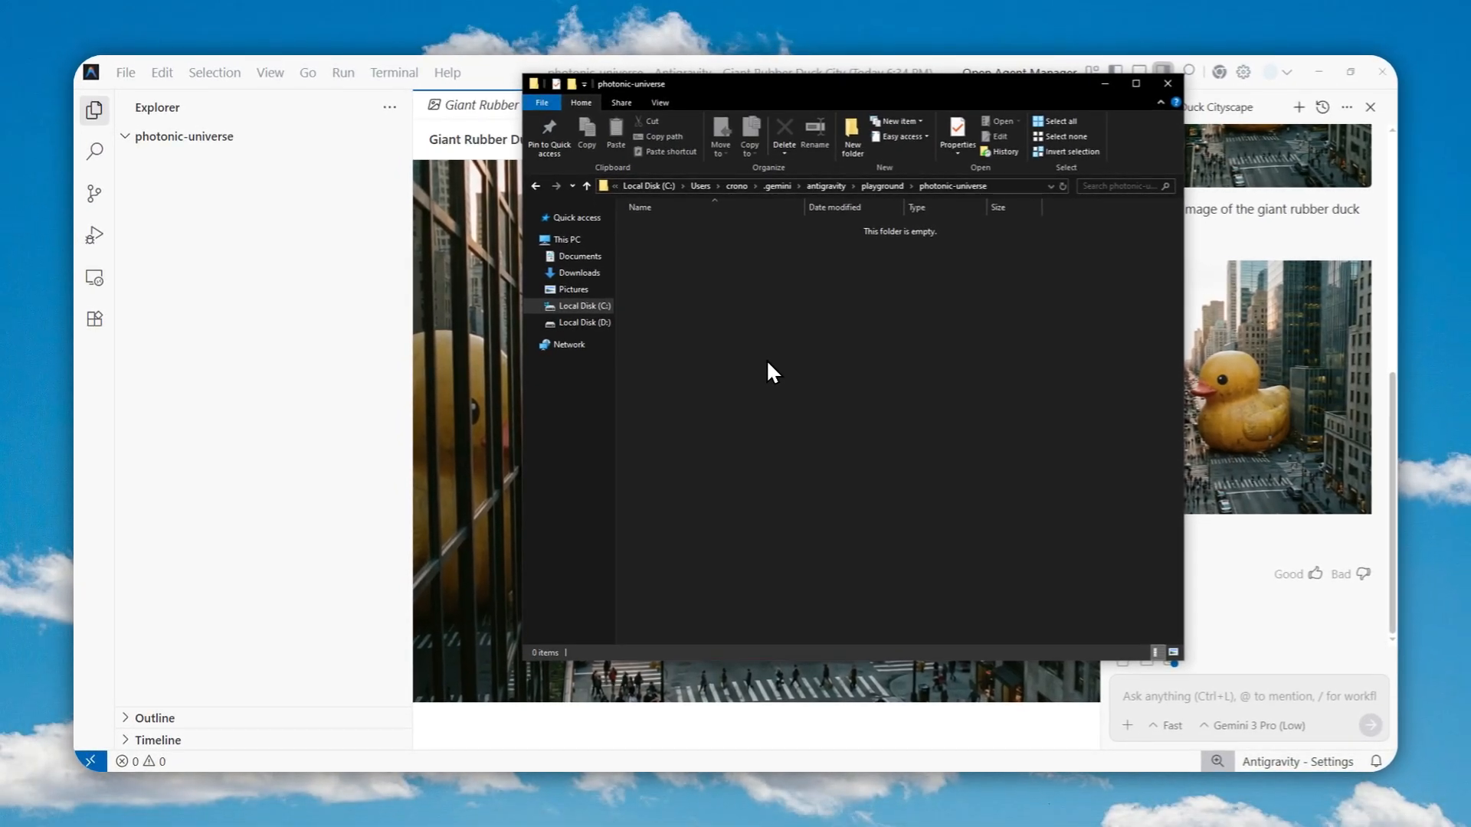
mouse_move(960, 355)
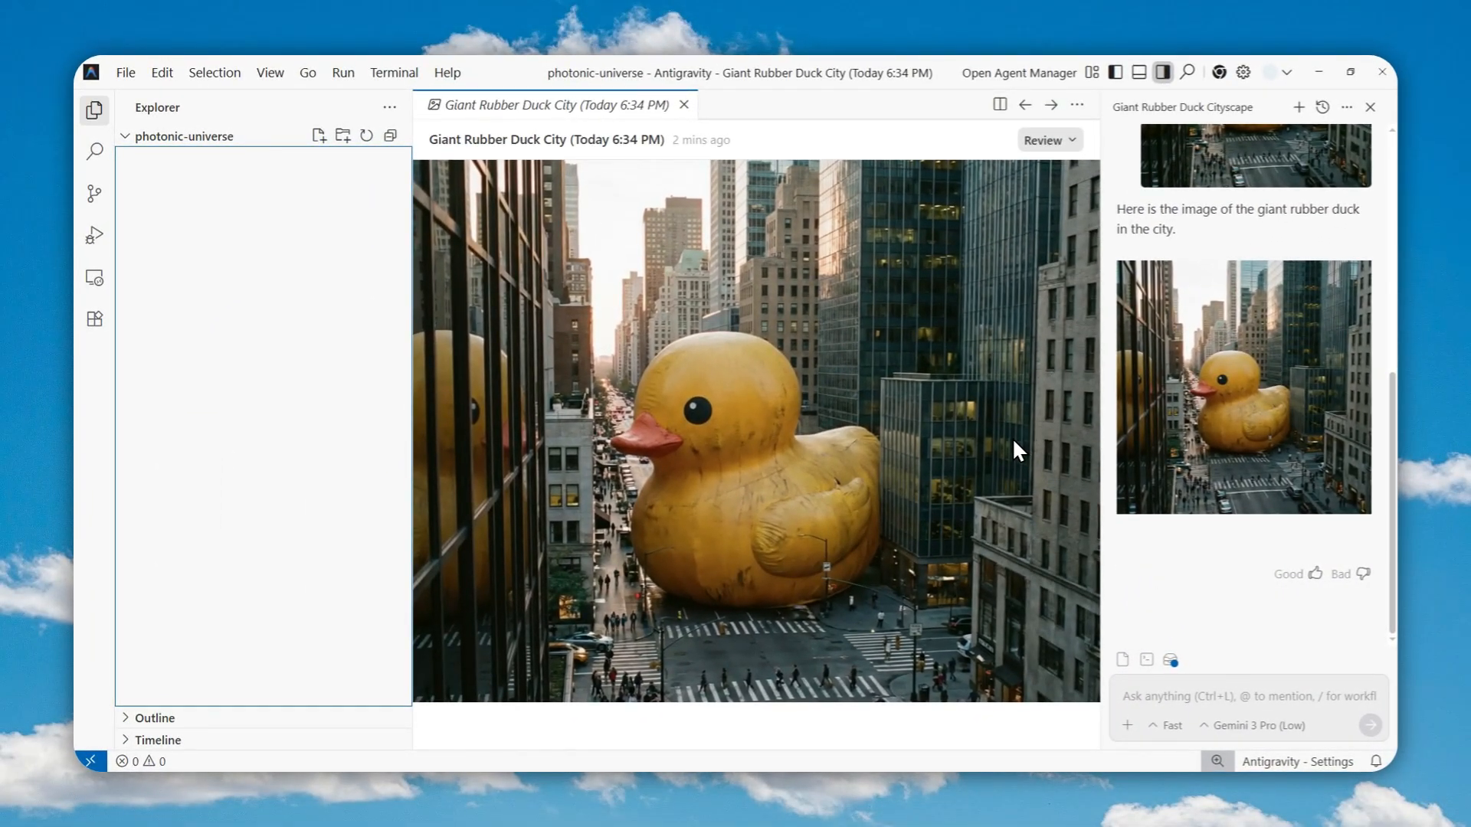
mouse_move(1184, 710)
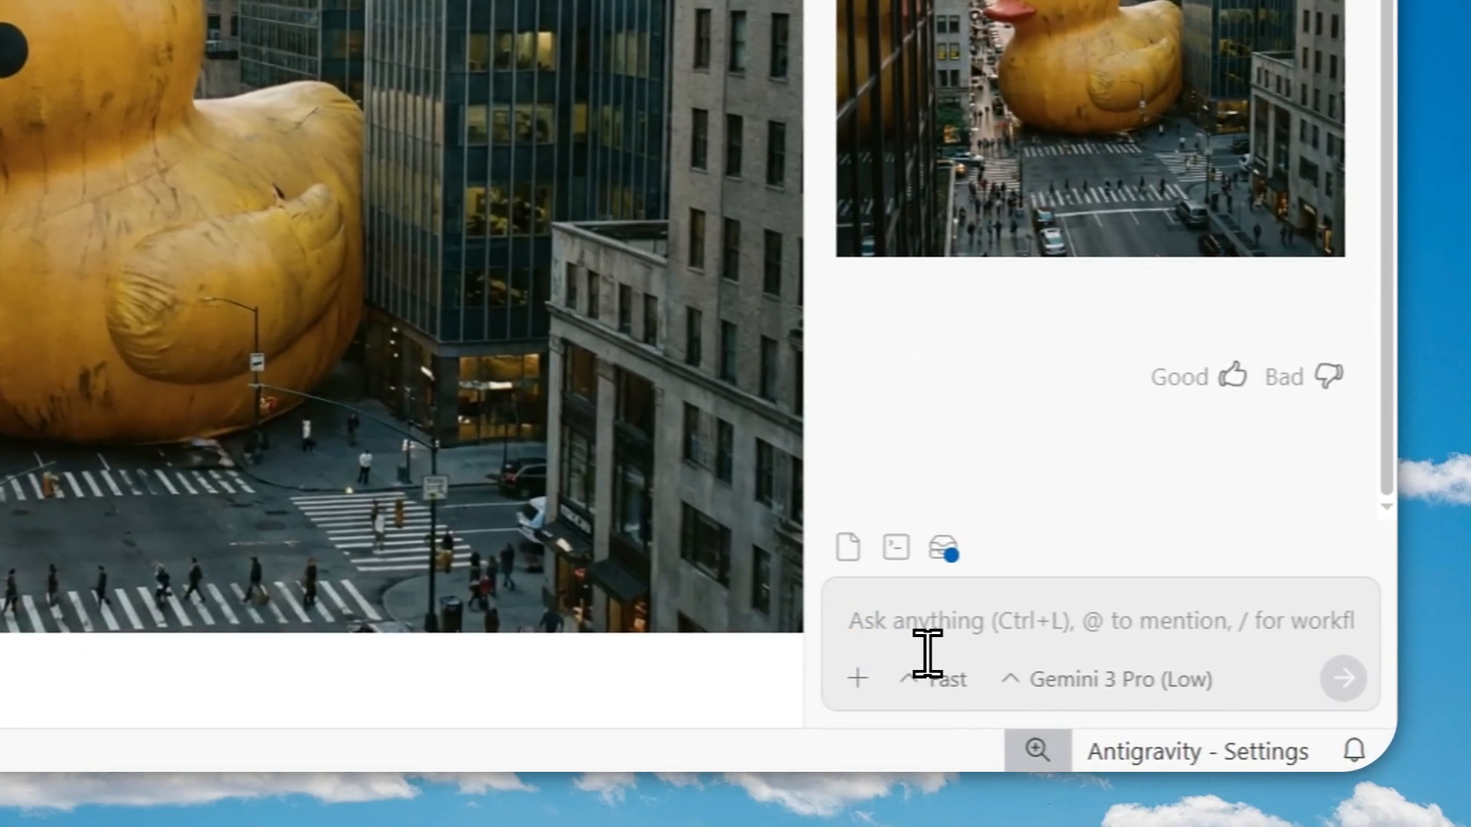
Ask the agent 'Can you tell me where did you store that pic', keeping Gemini 3 Pro (Low).
text(Can you tel)
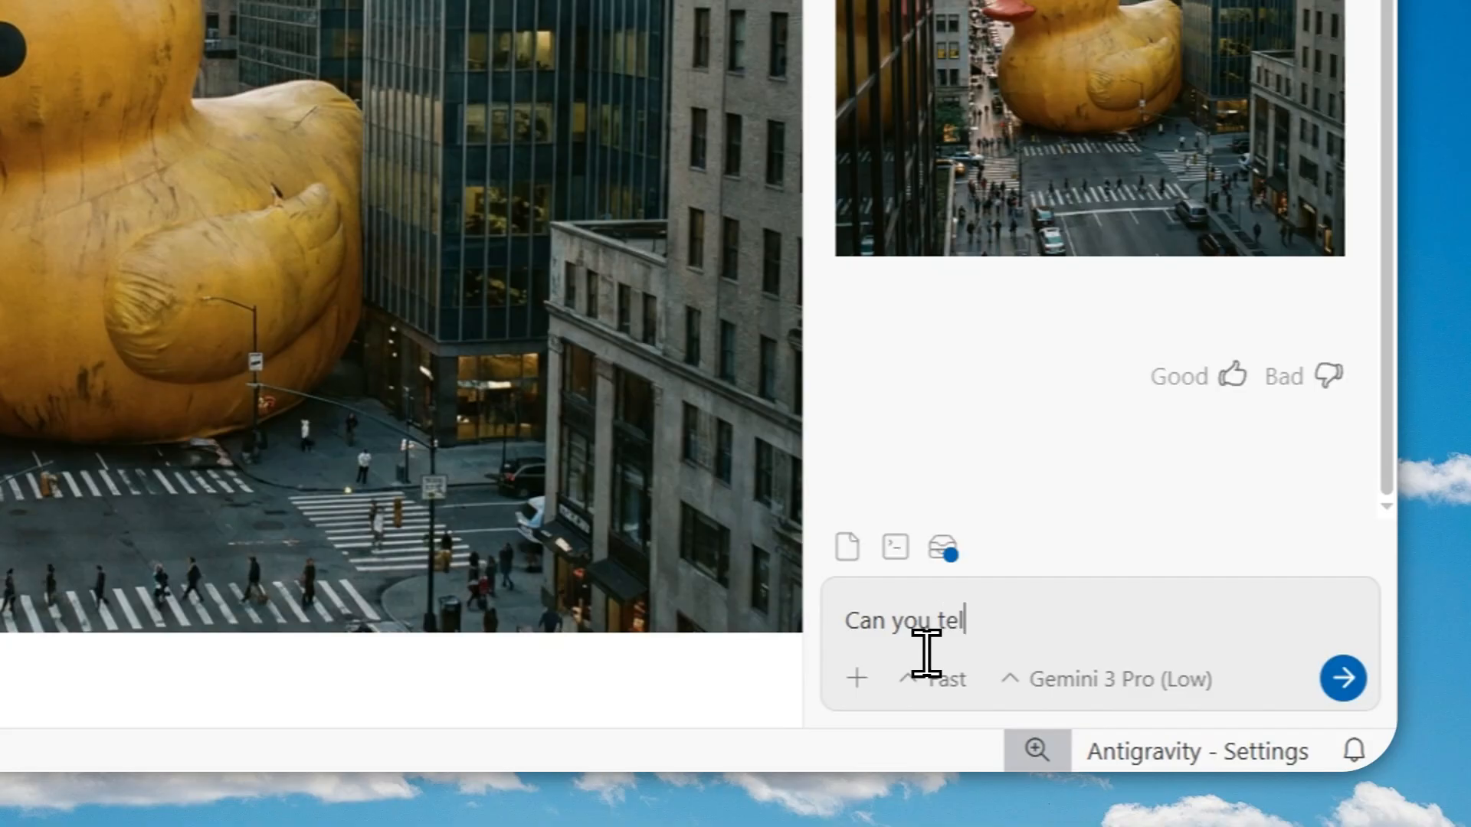
text(l me where did y)
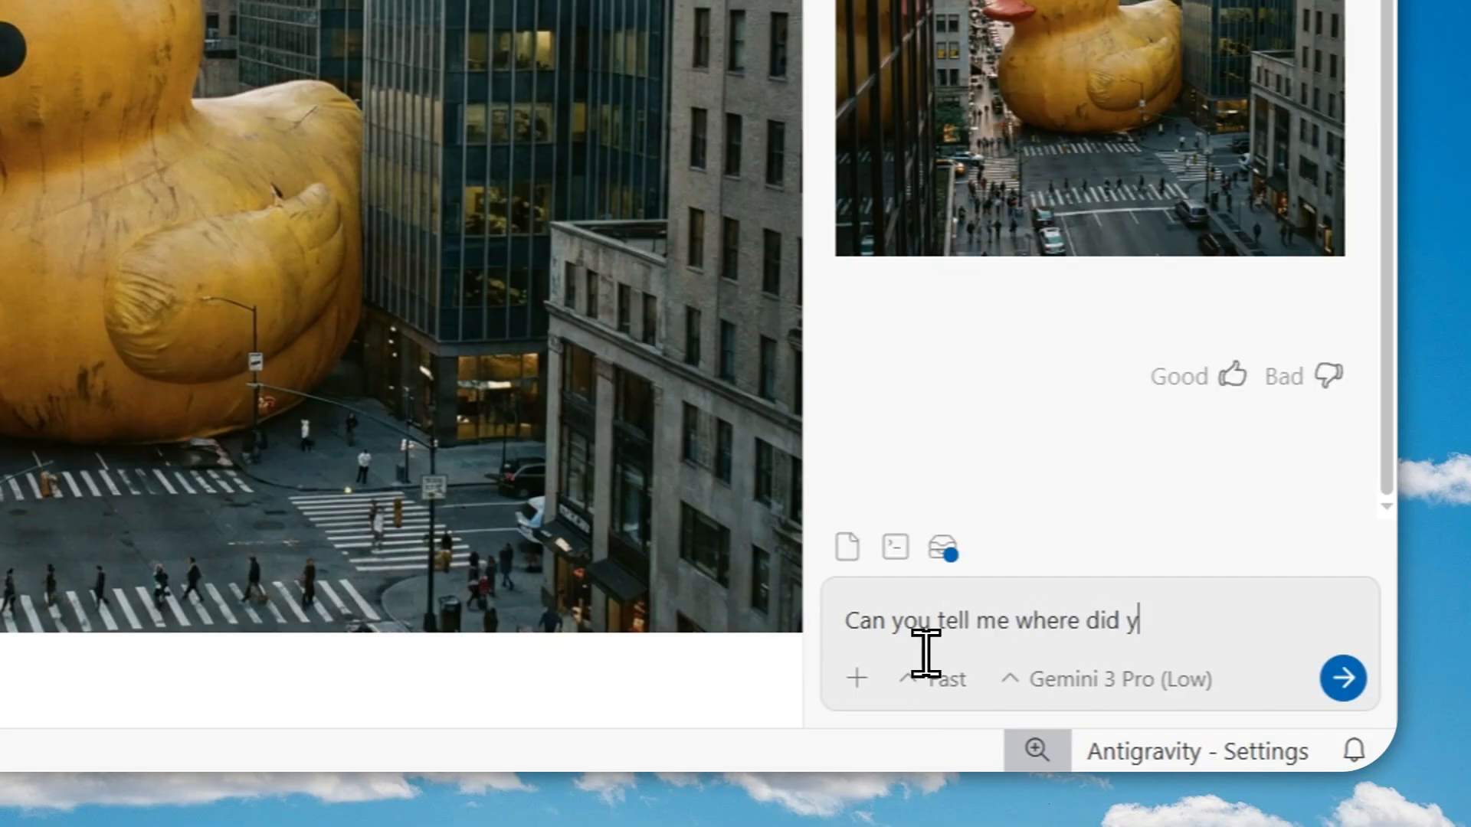
text(ou store that picture on my device?)
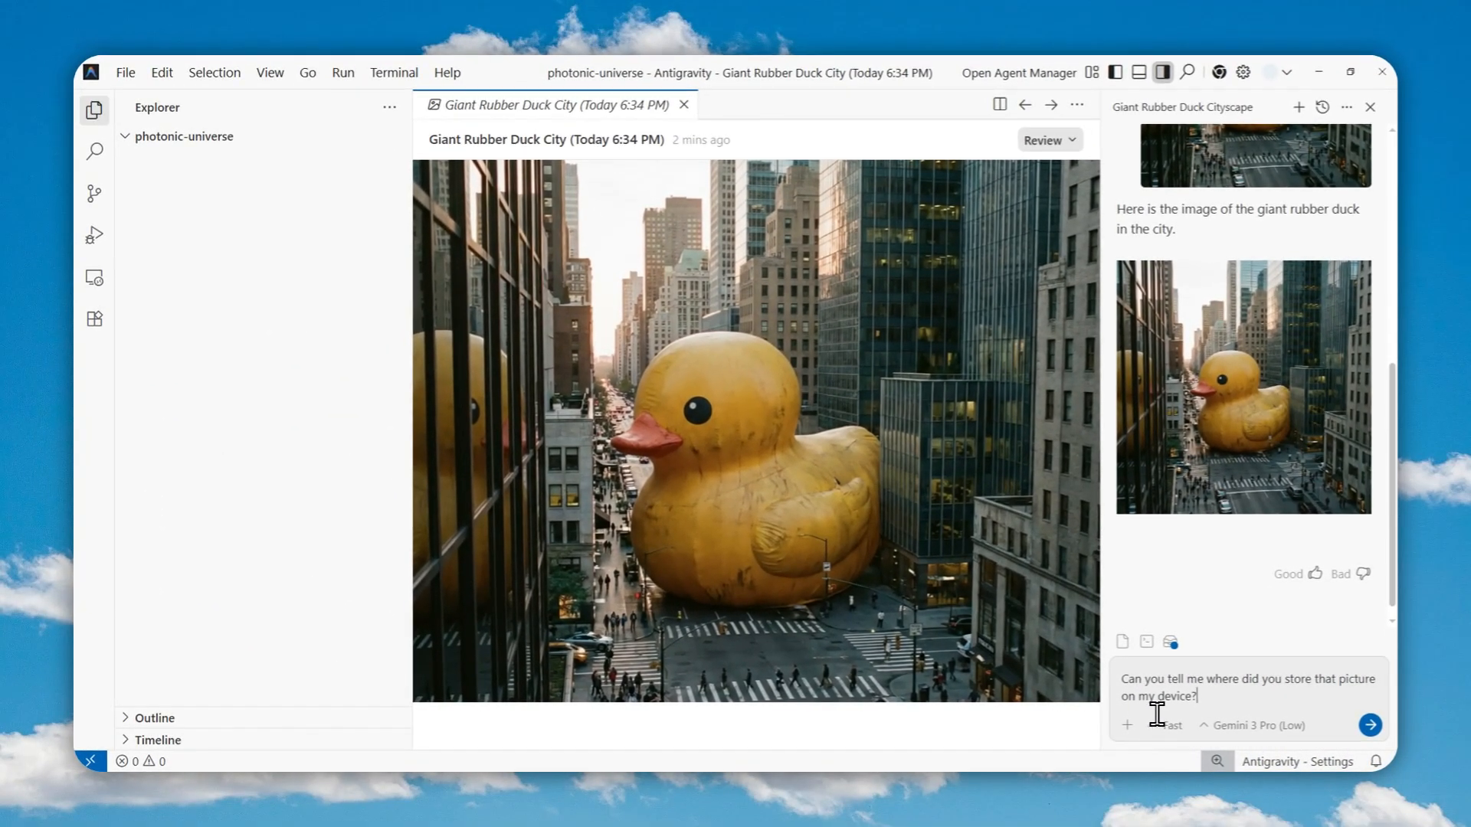
click(1261, 724)
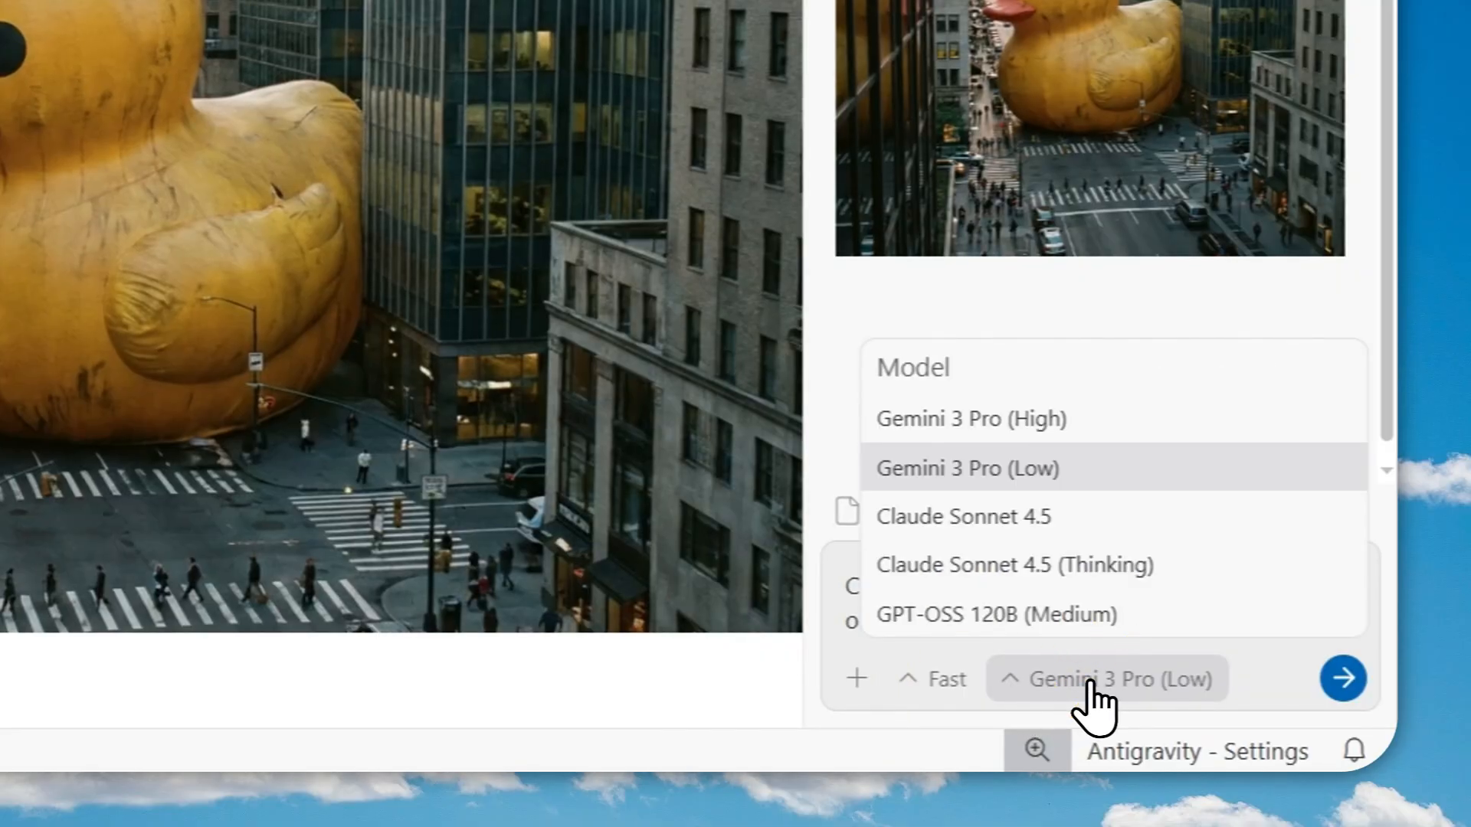
click(966, 468)
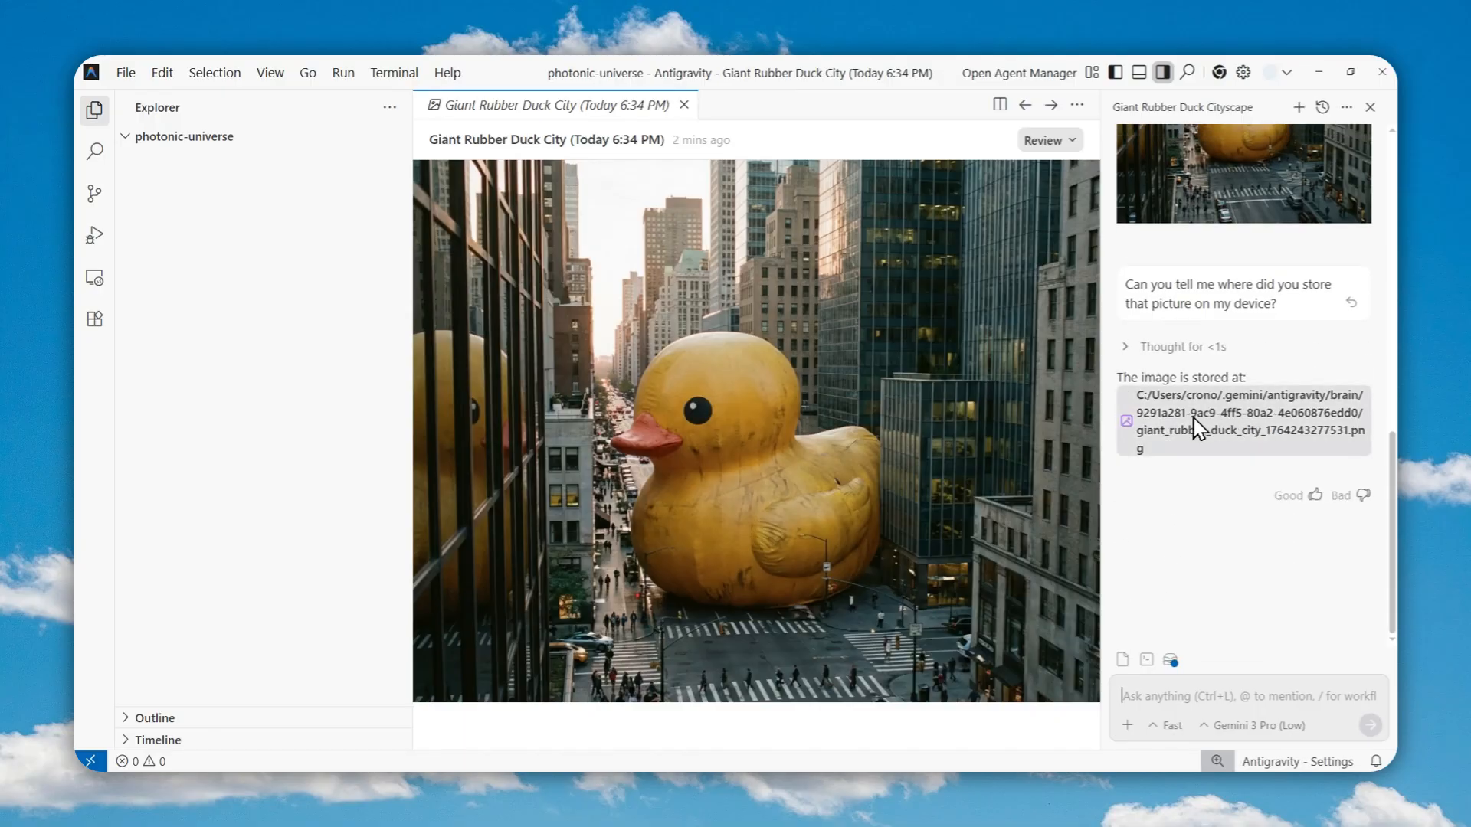
mouse_move(1209, 432)
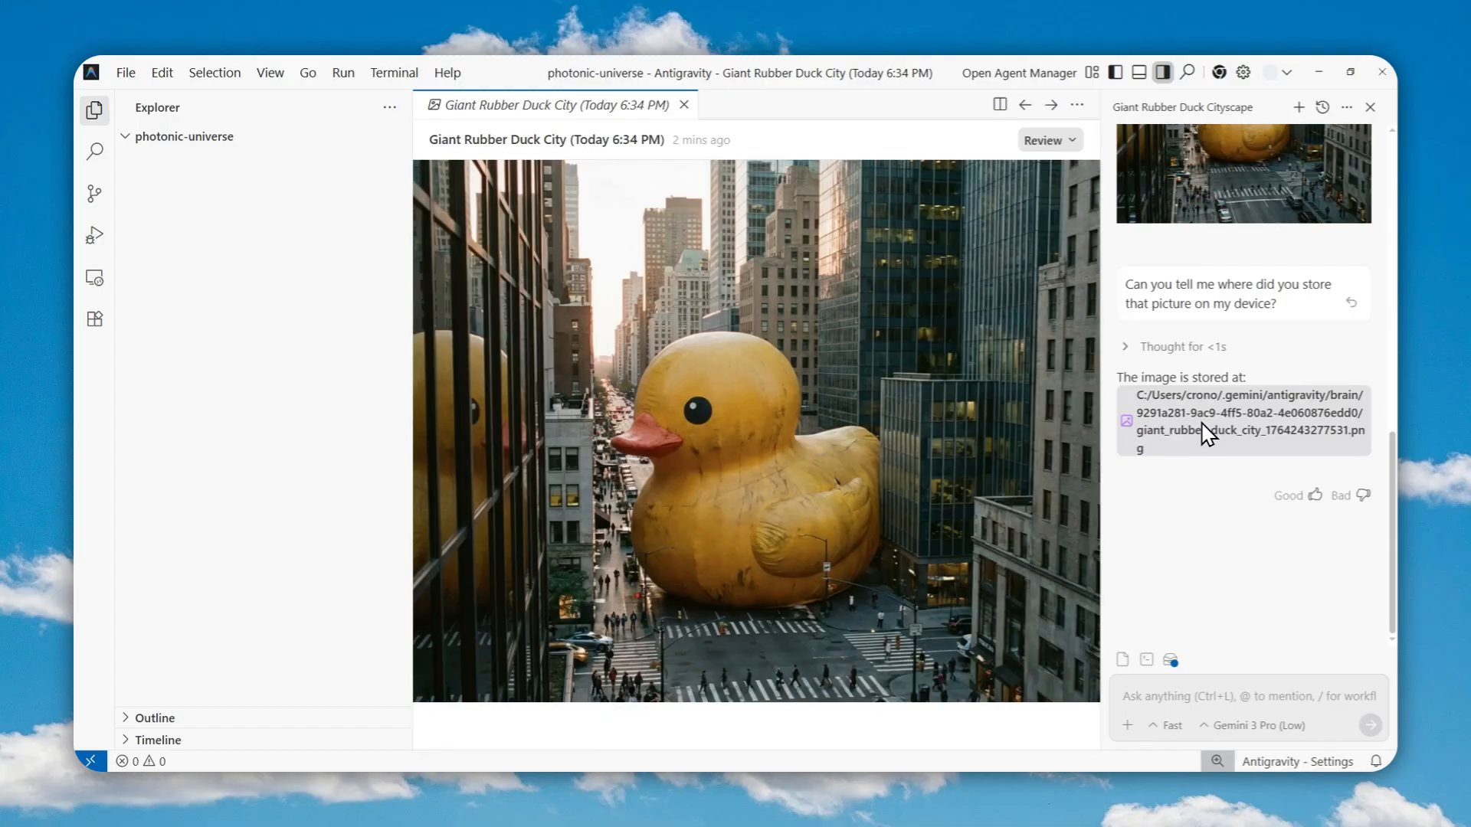
mouse_move(1207, 448)
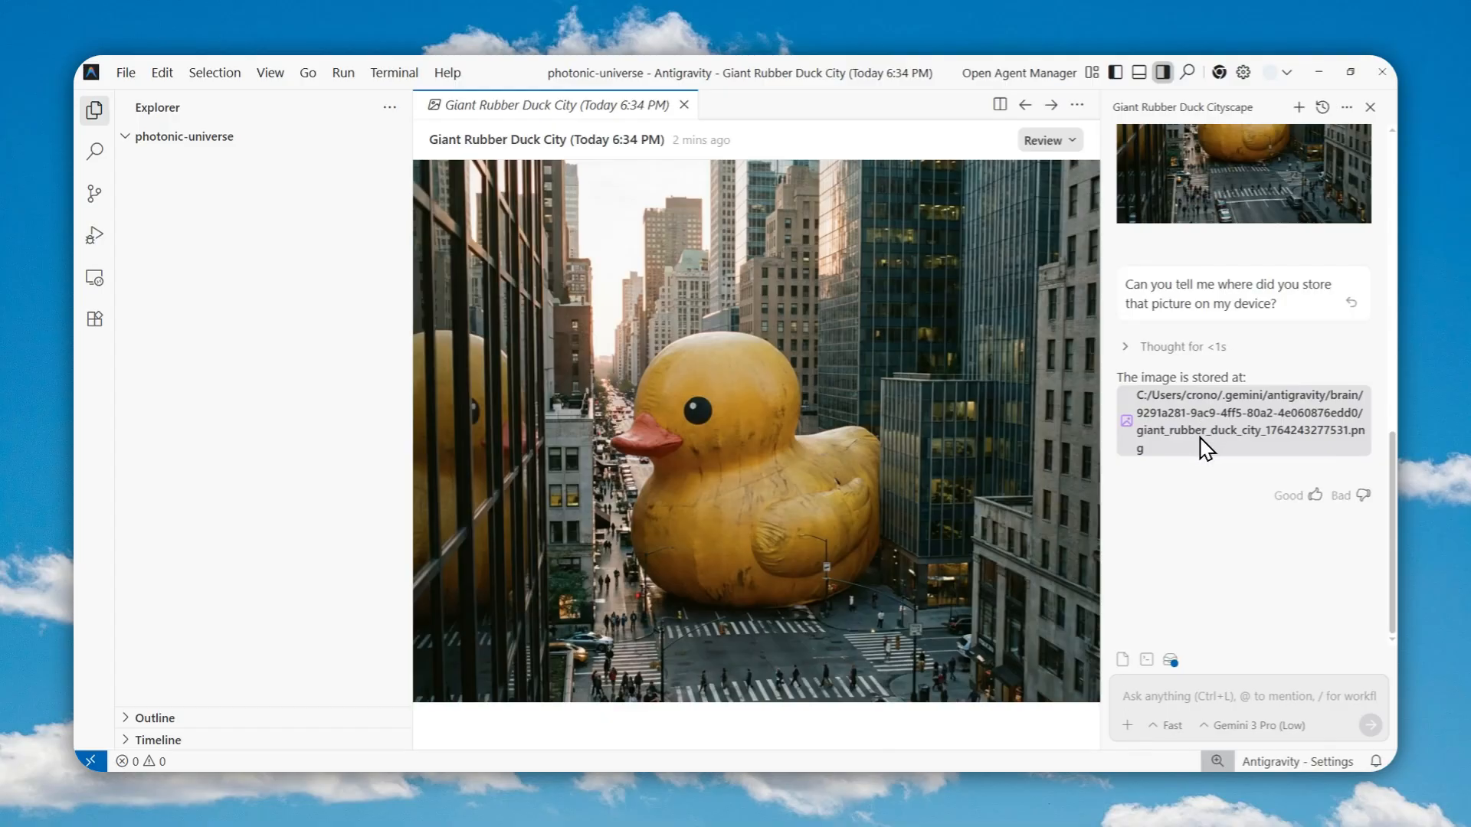
mouse_move(1248, 464)
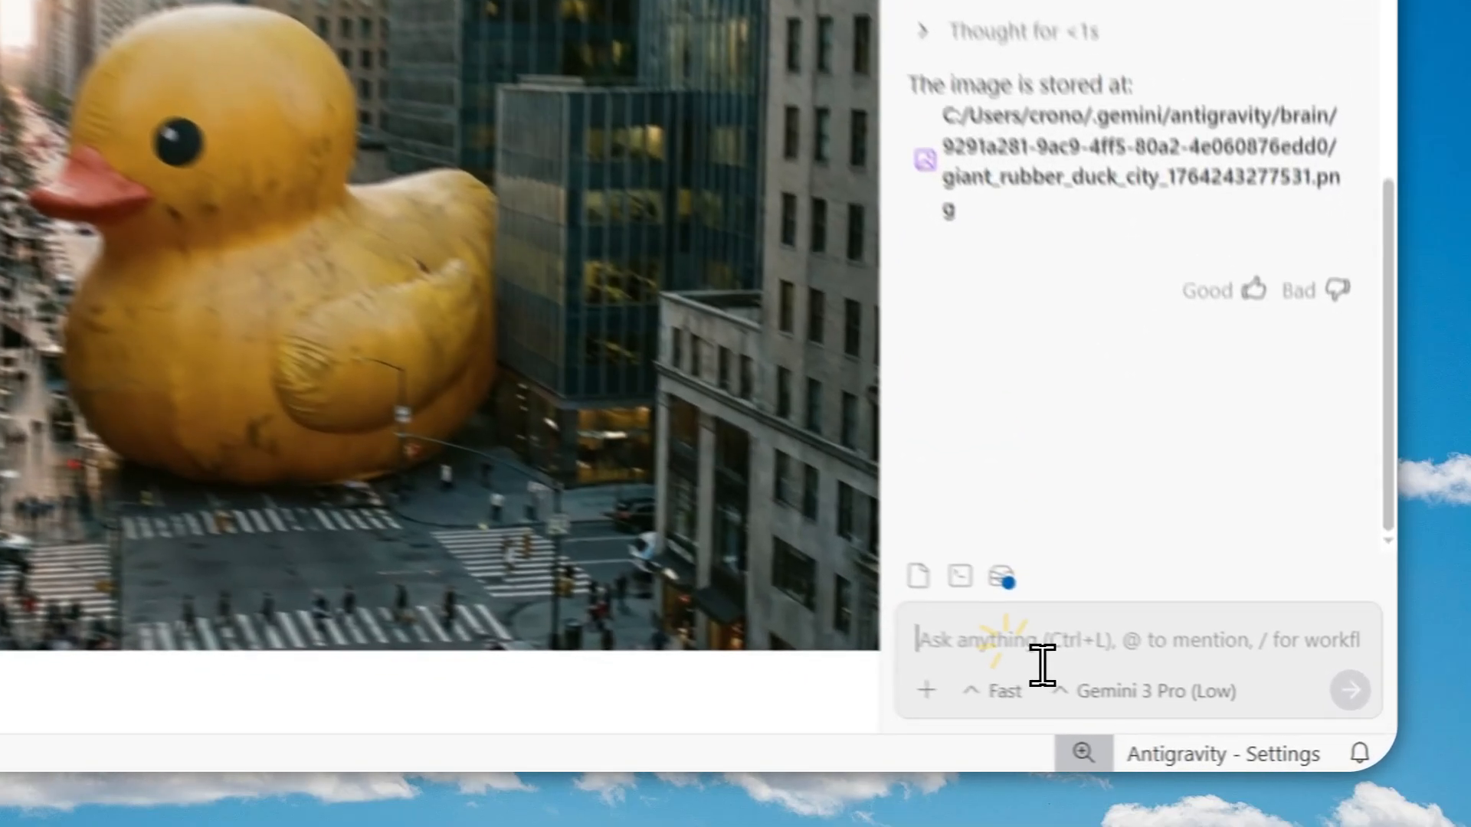
Send the agent 'Please move the file to the Downloads directory'.
text(Please)
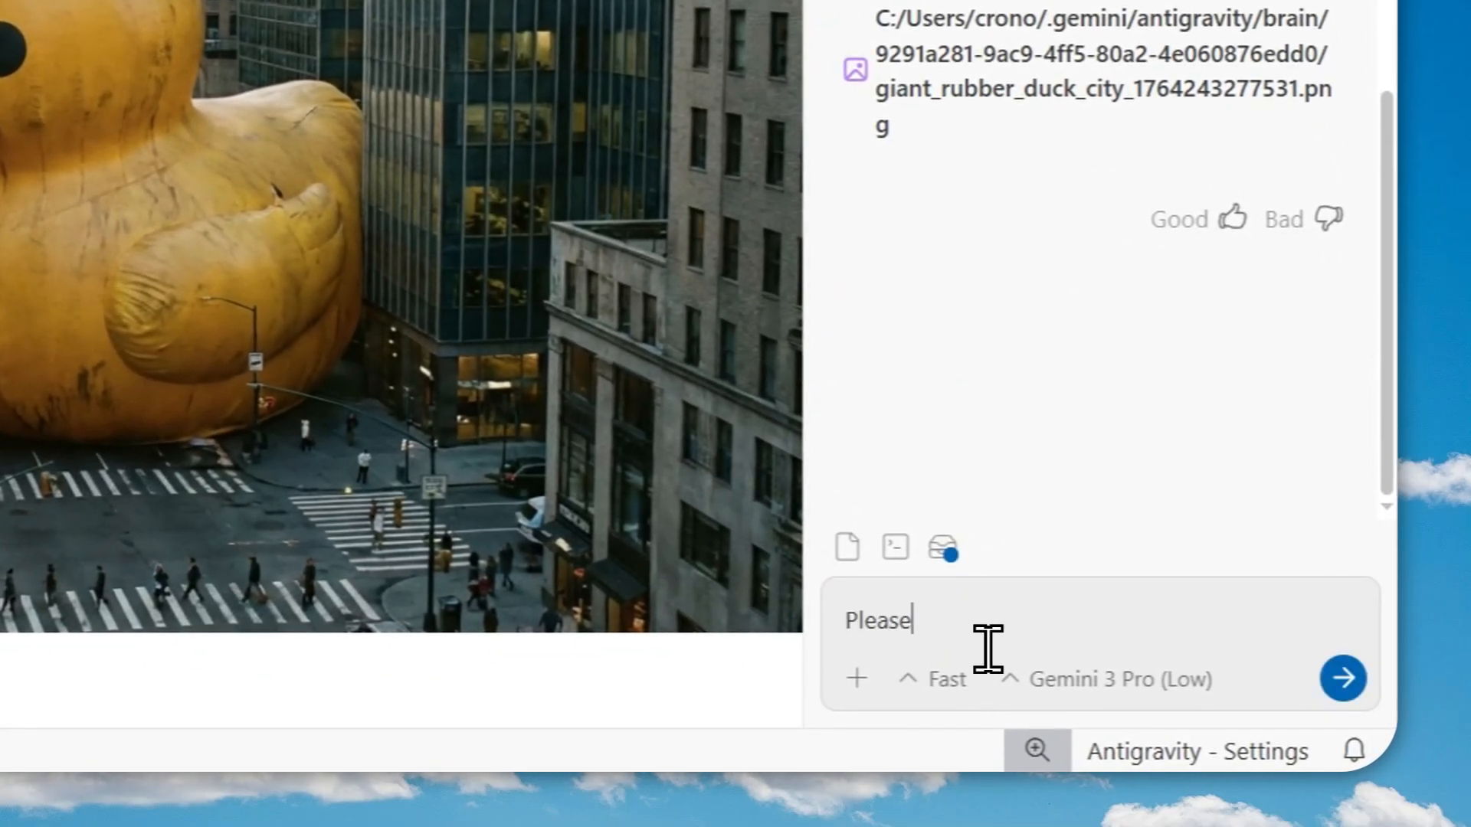
text(move the f)
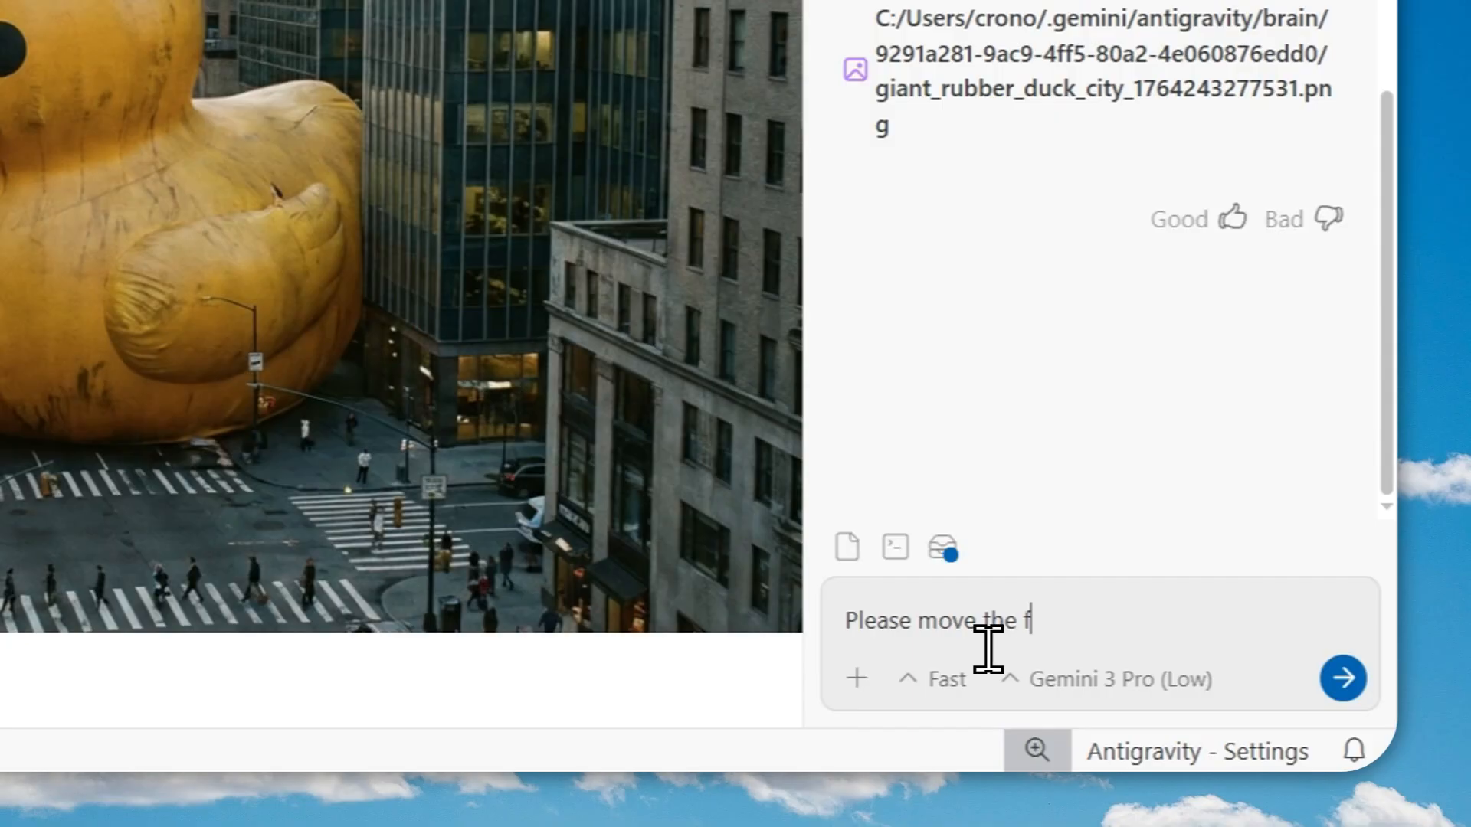
text(ile to the)
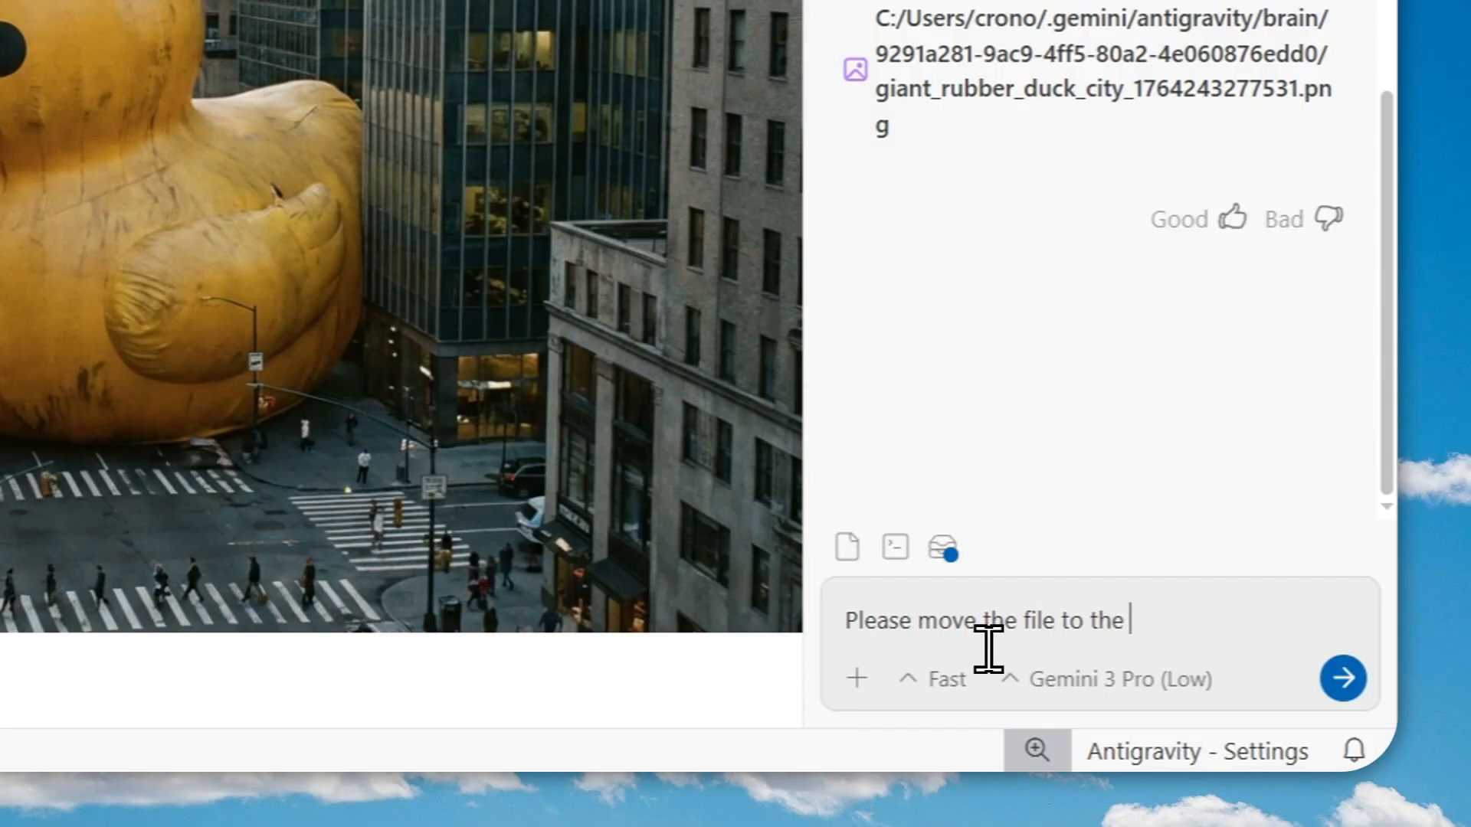
text(Downloads directory)
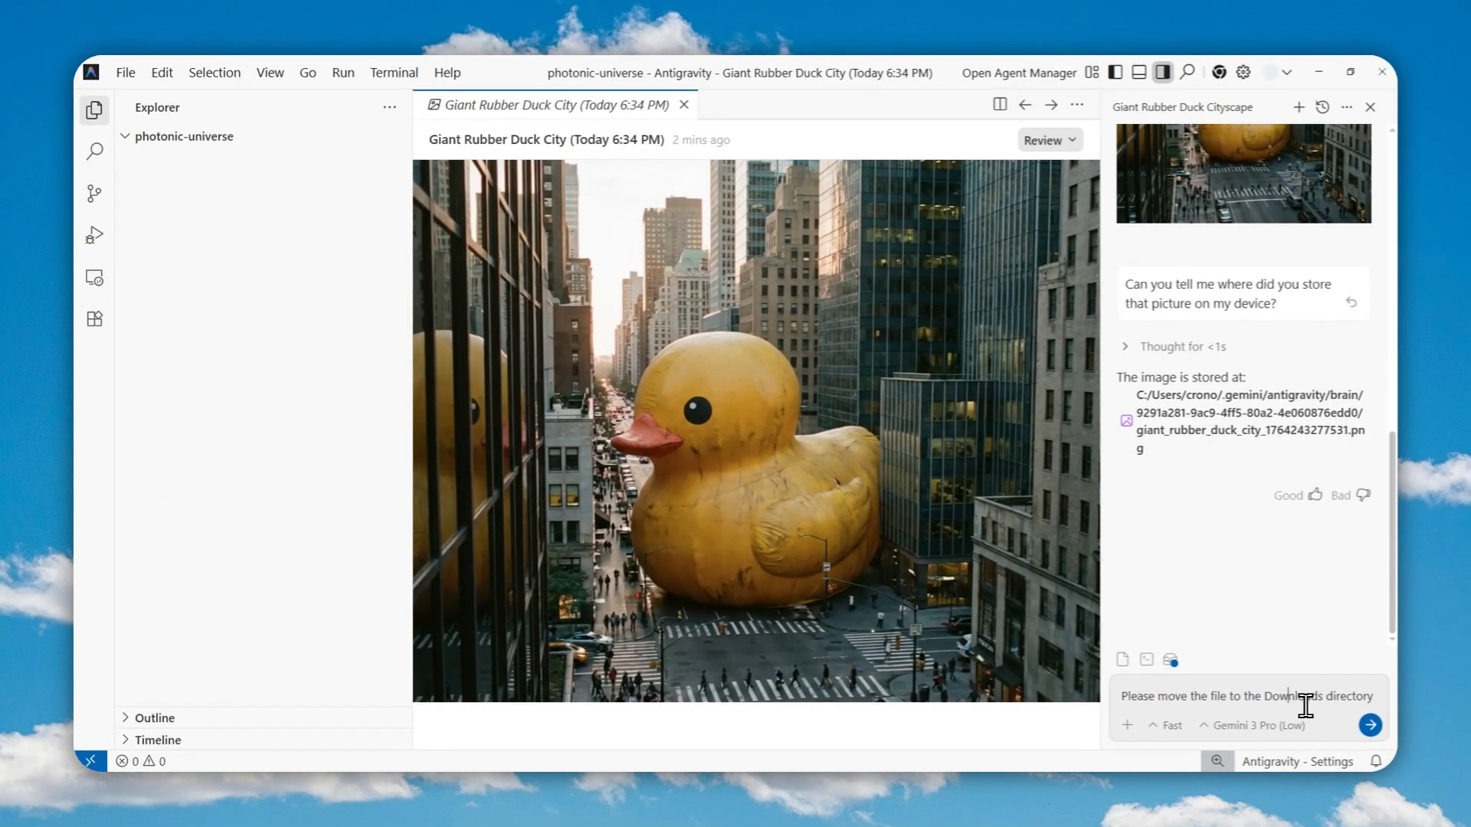
click(1371, 724)
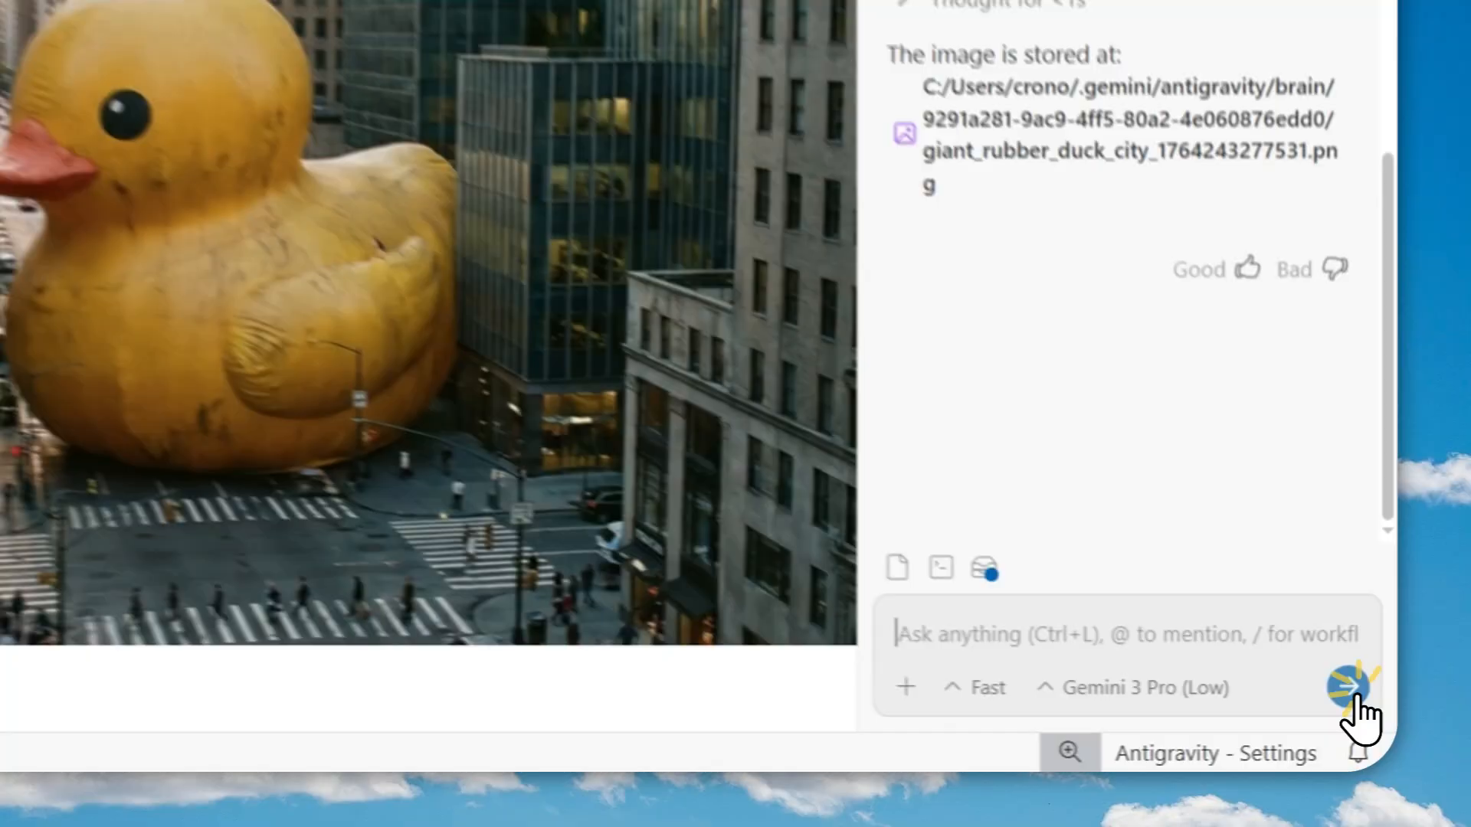
click(1354, 685)
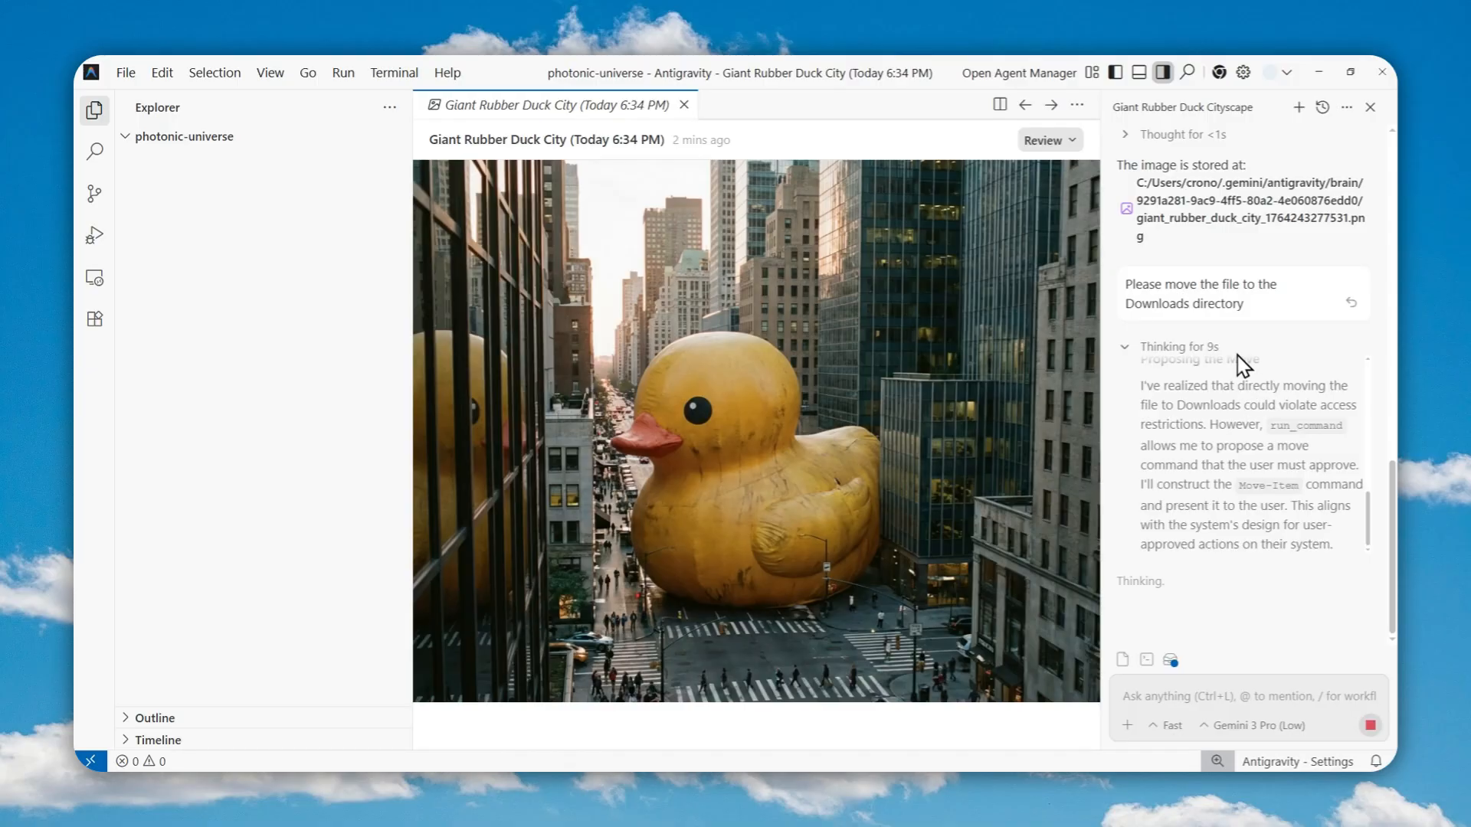
mouse_move(1102, 270)
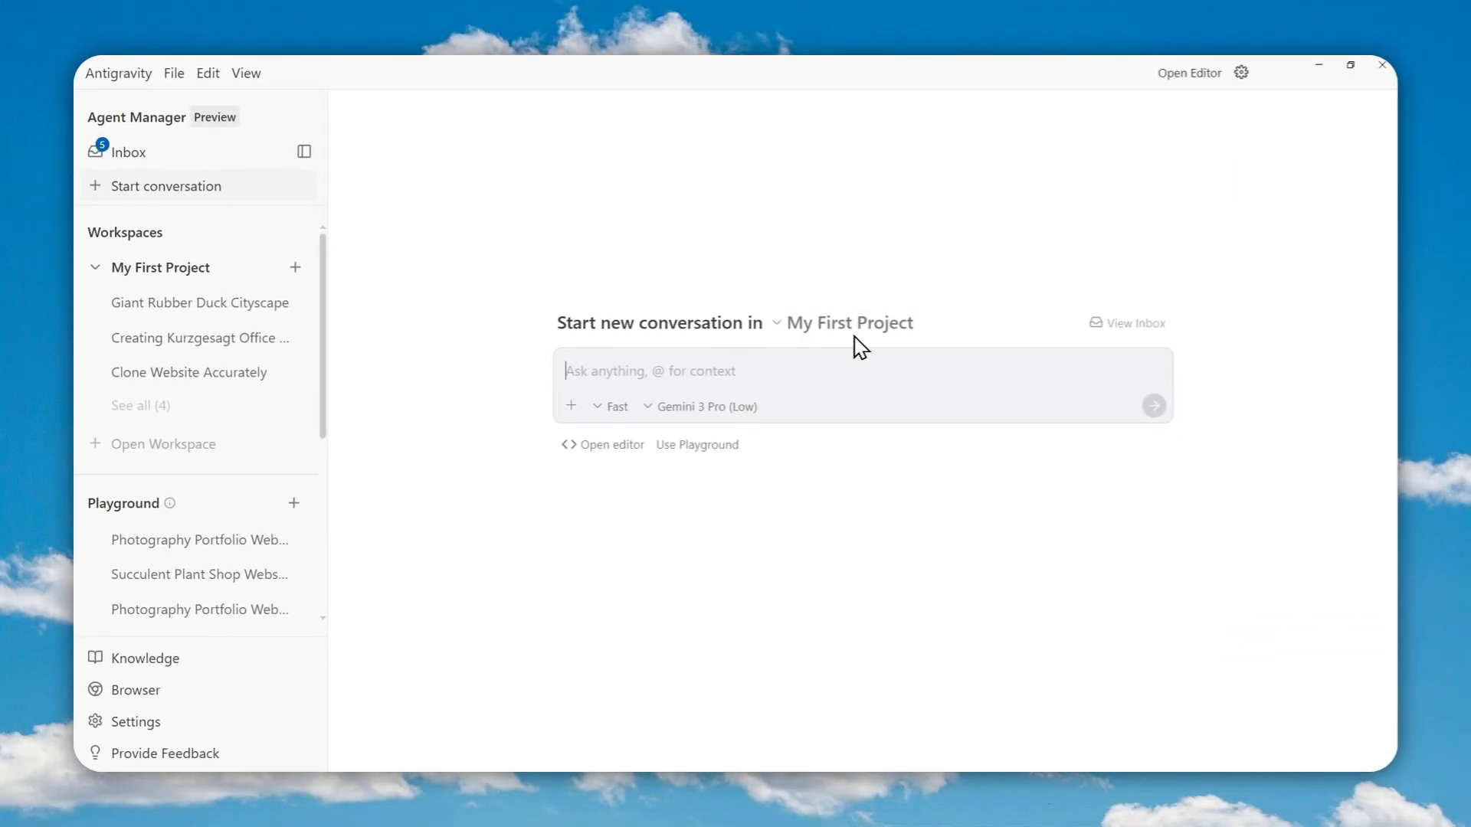
mouse_move(783, 286)
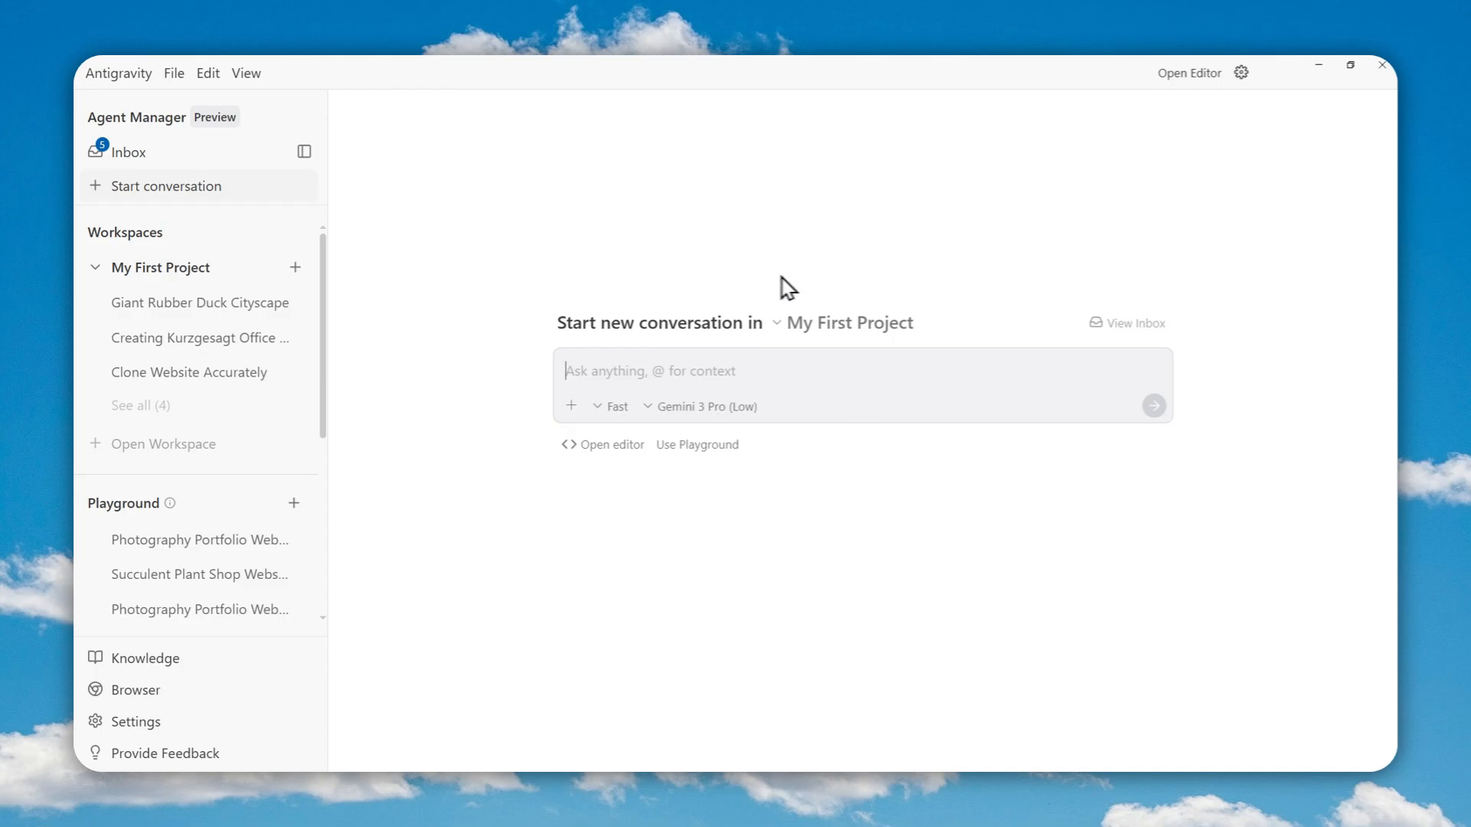
mouse_move(732, 326)
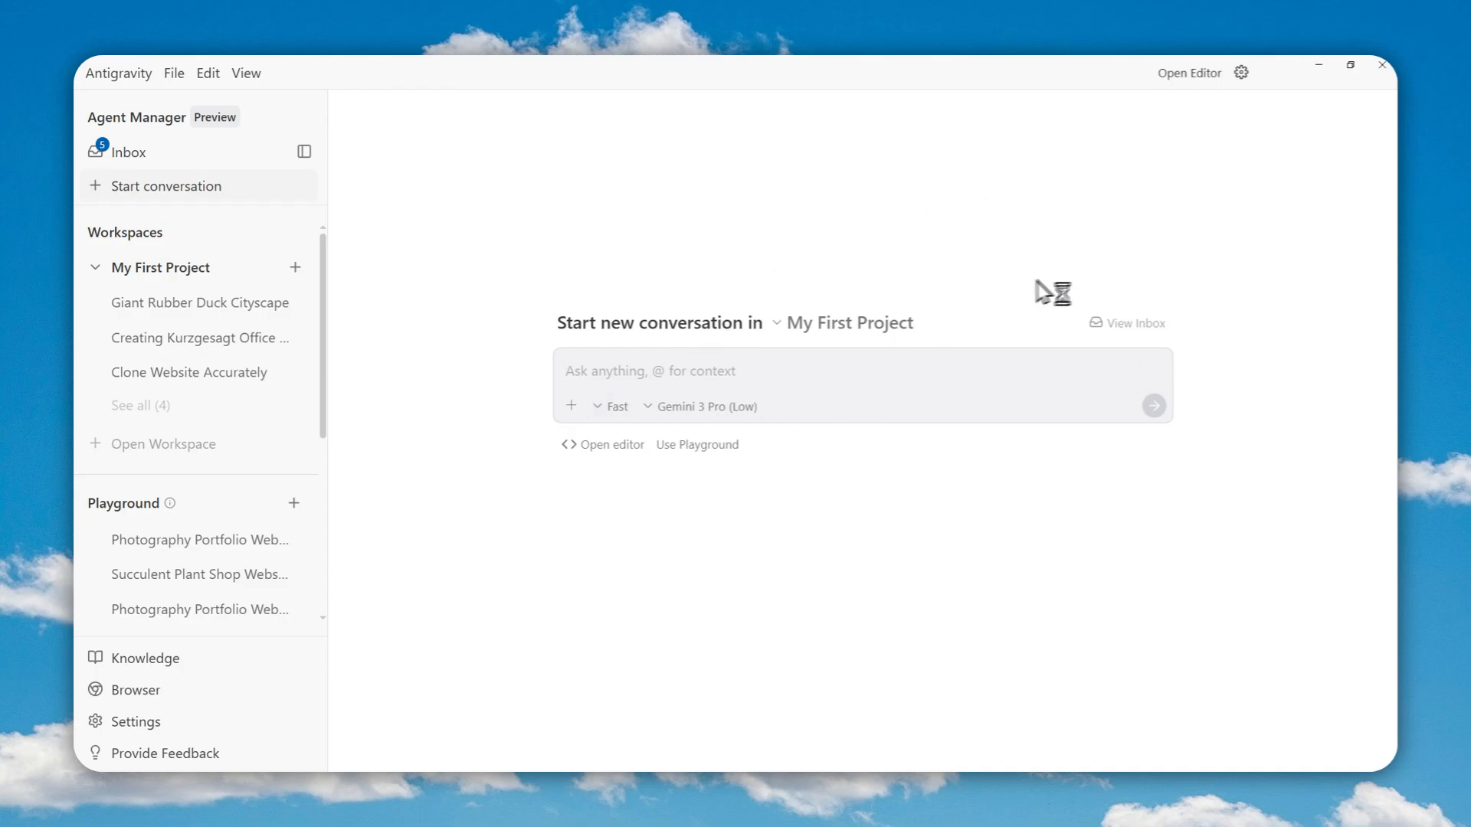
click(1382, 65)
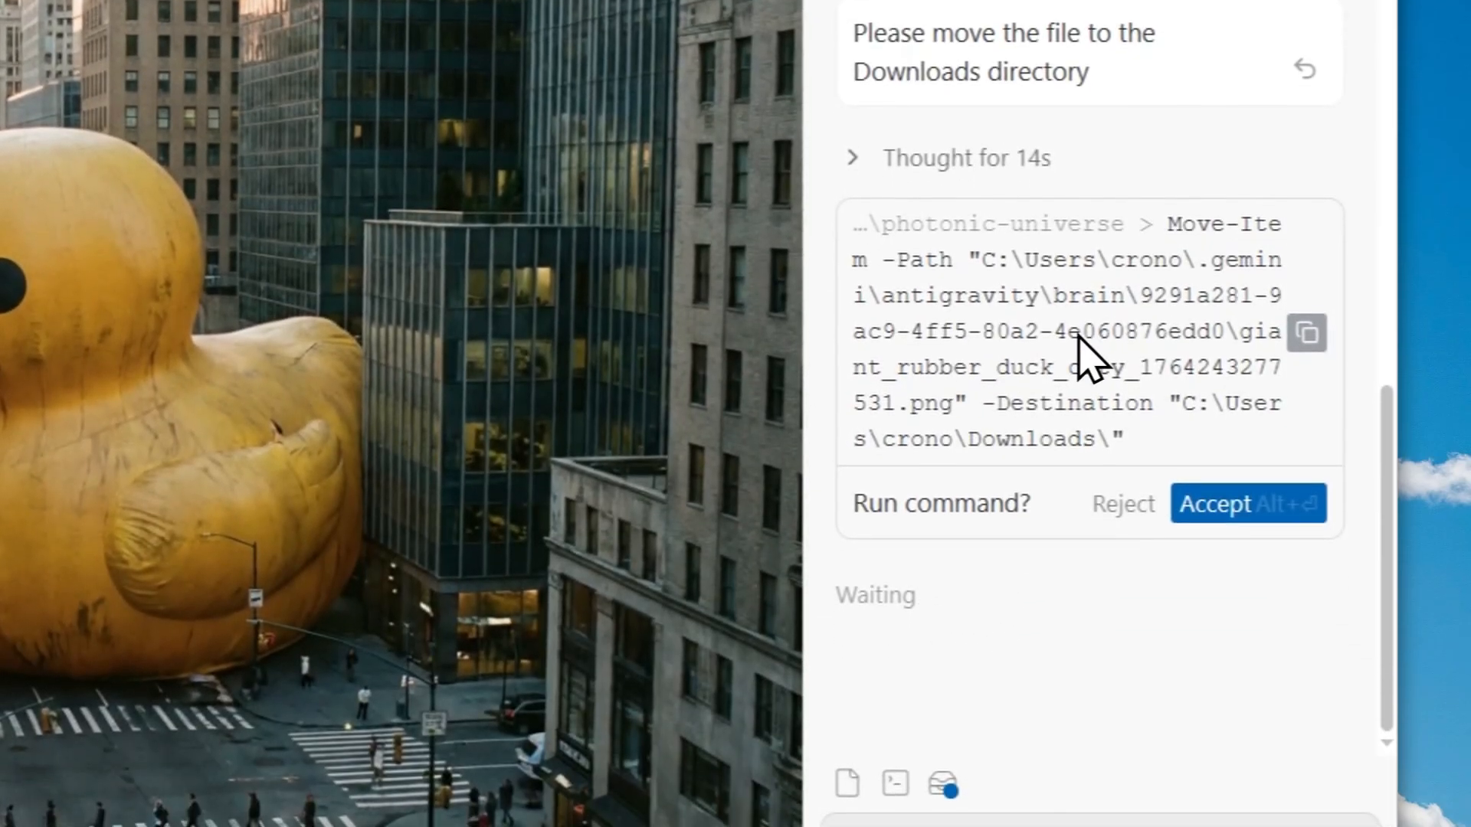
Accept the Move-Item command and open the moved duck city image.
click(1247, 504)
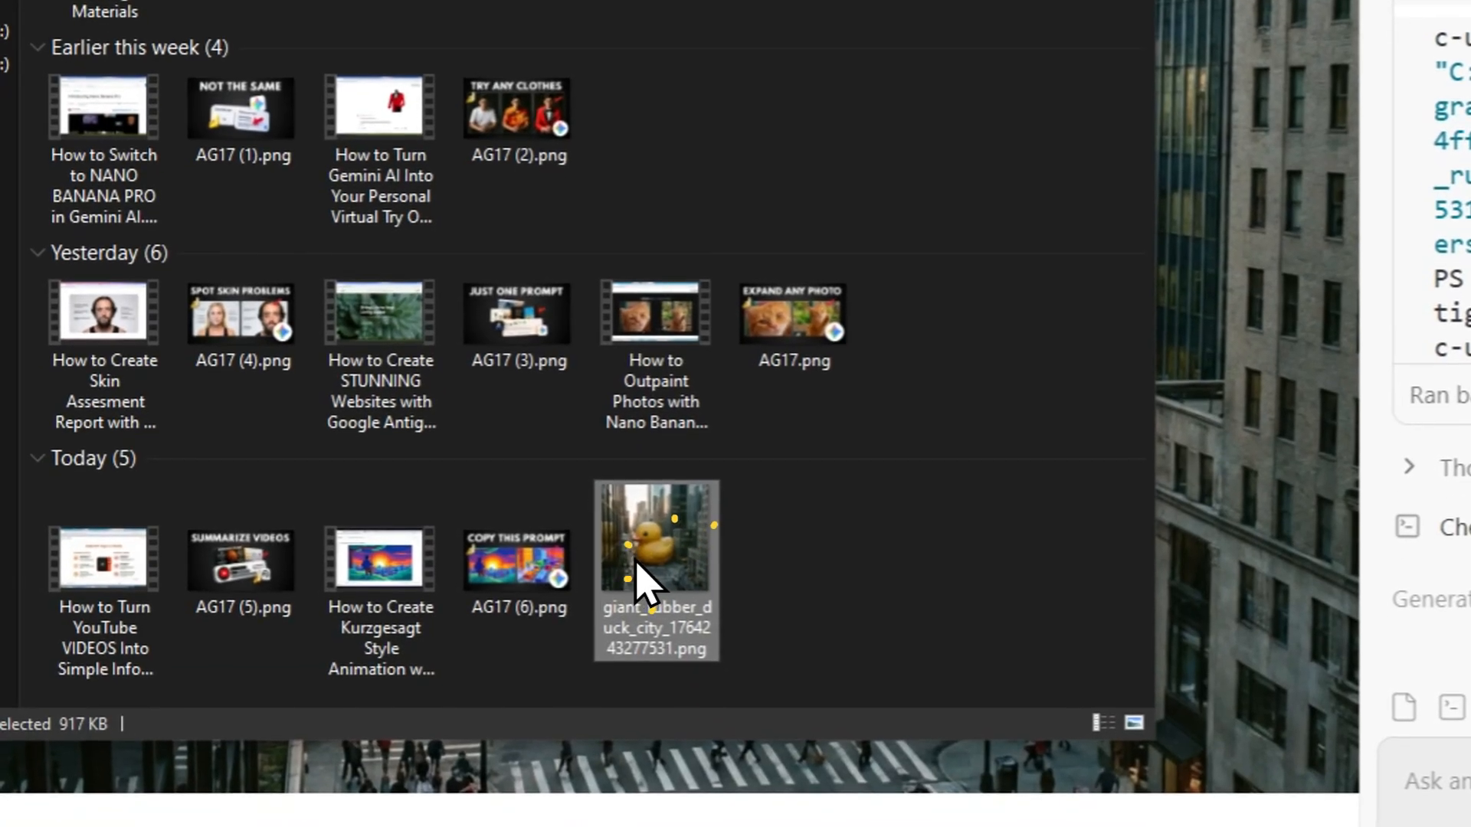
mouse_move(736, 605)
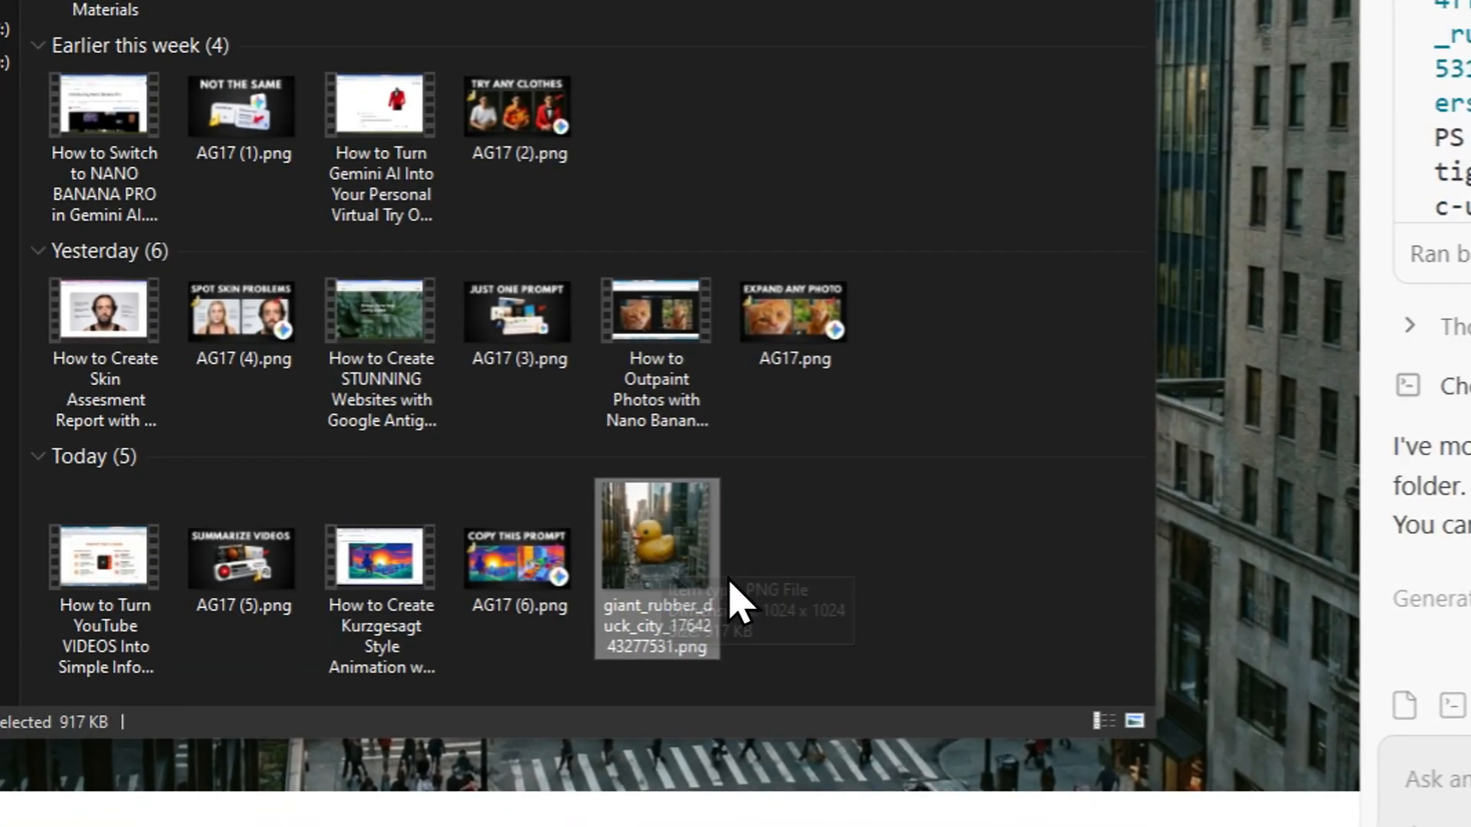
double_click(656, 535)
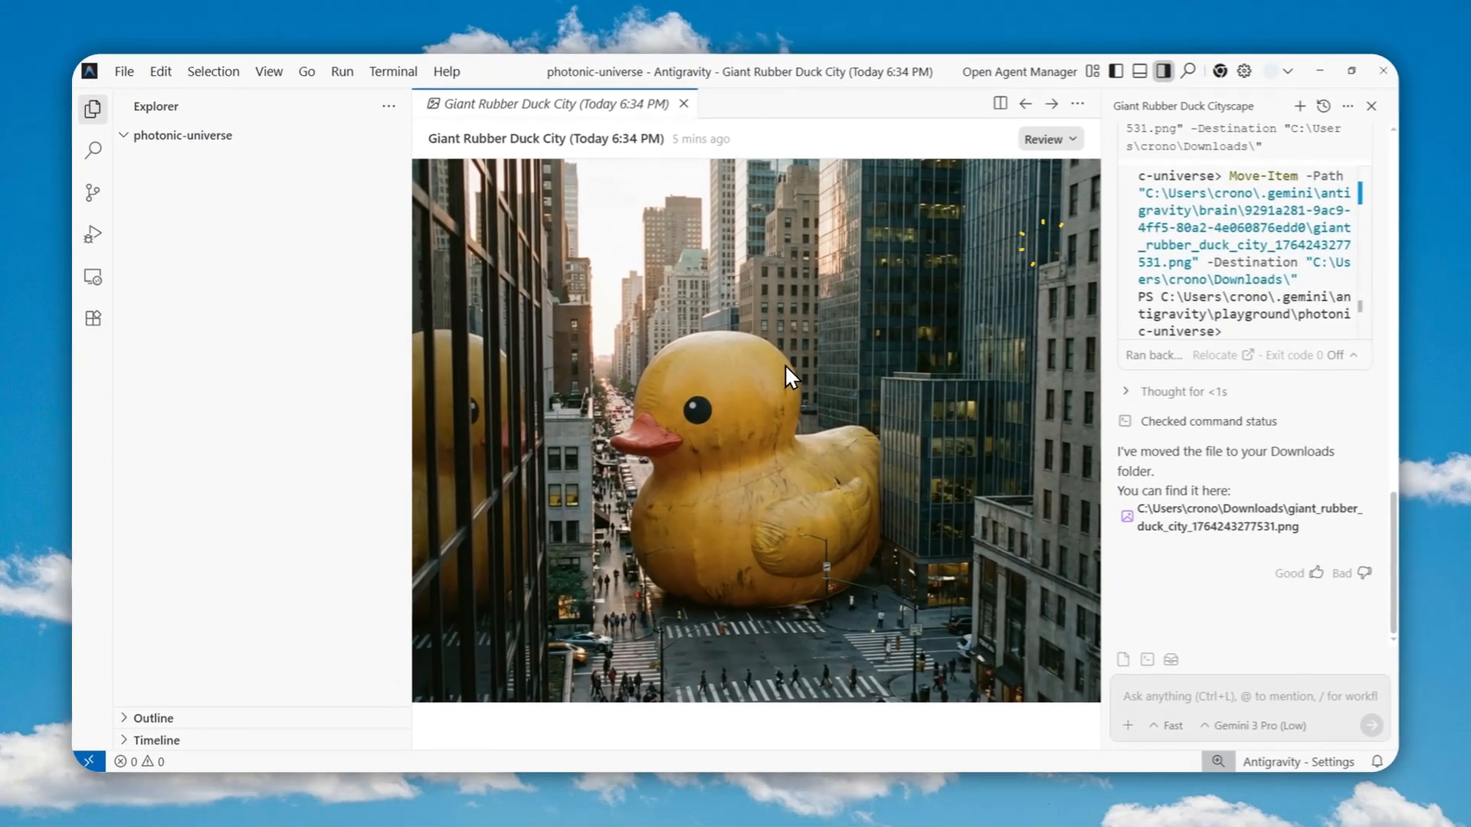
mouse_move(826, 432)
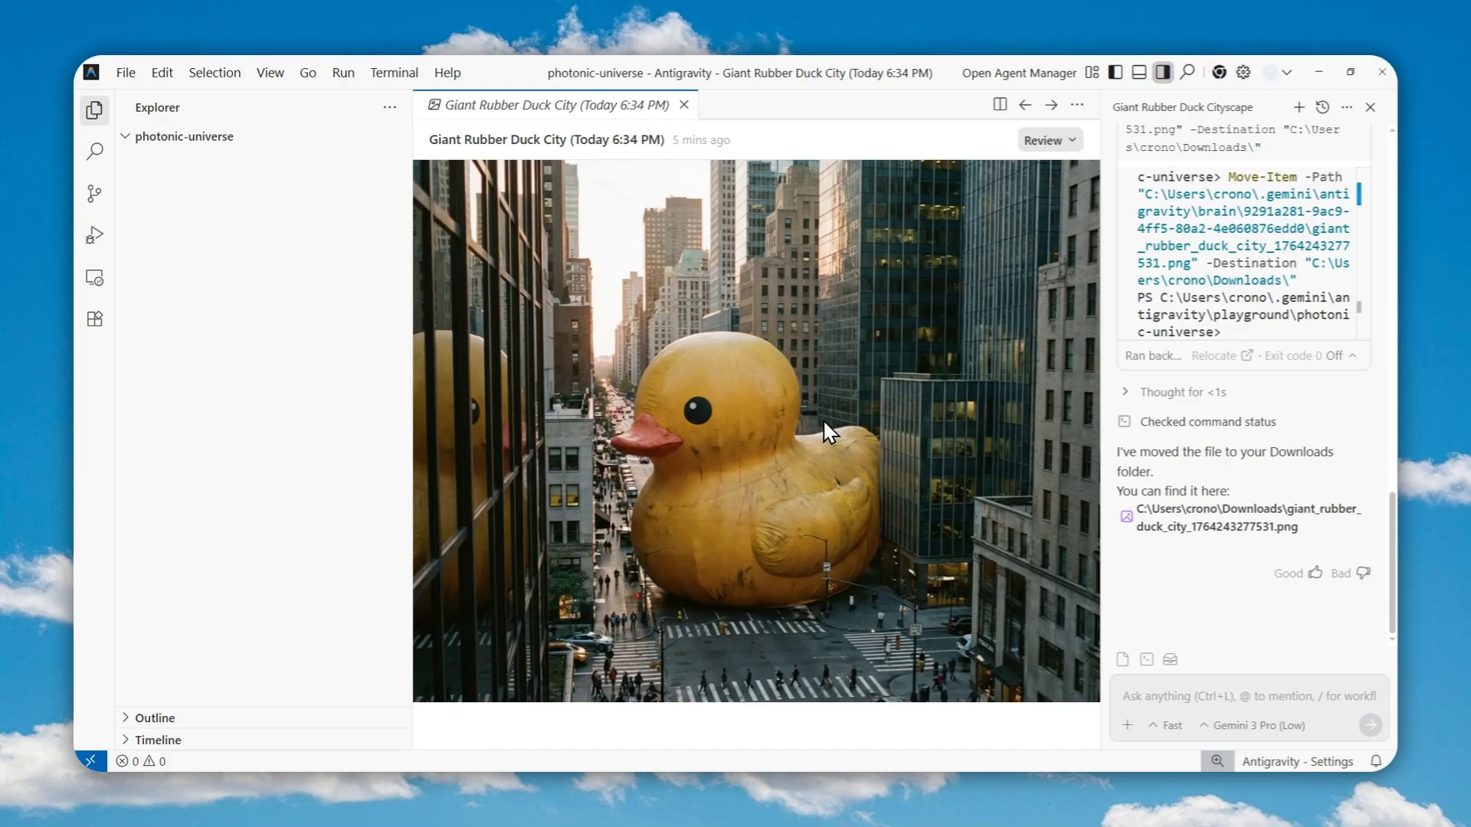
mouse_move(743, 169)
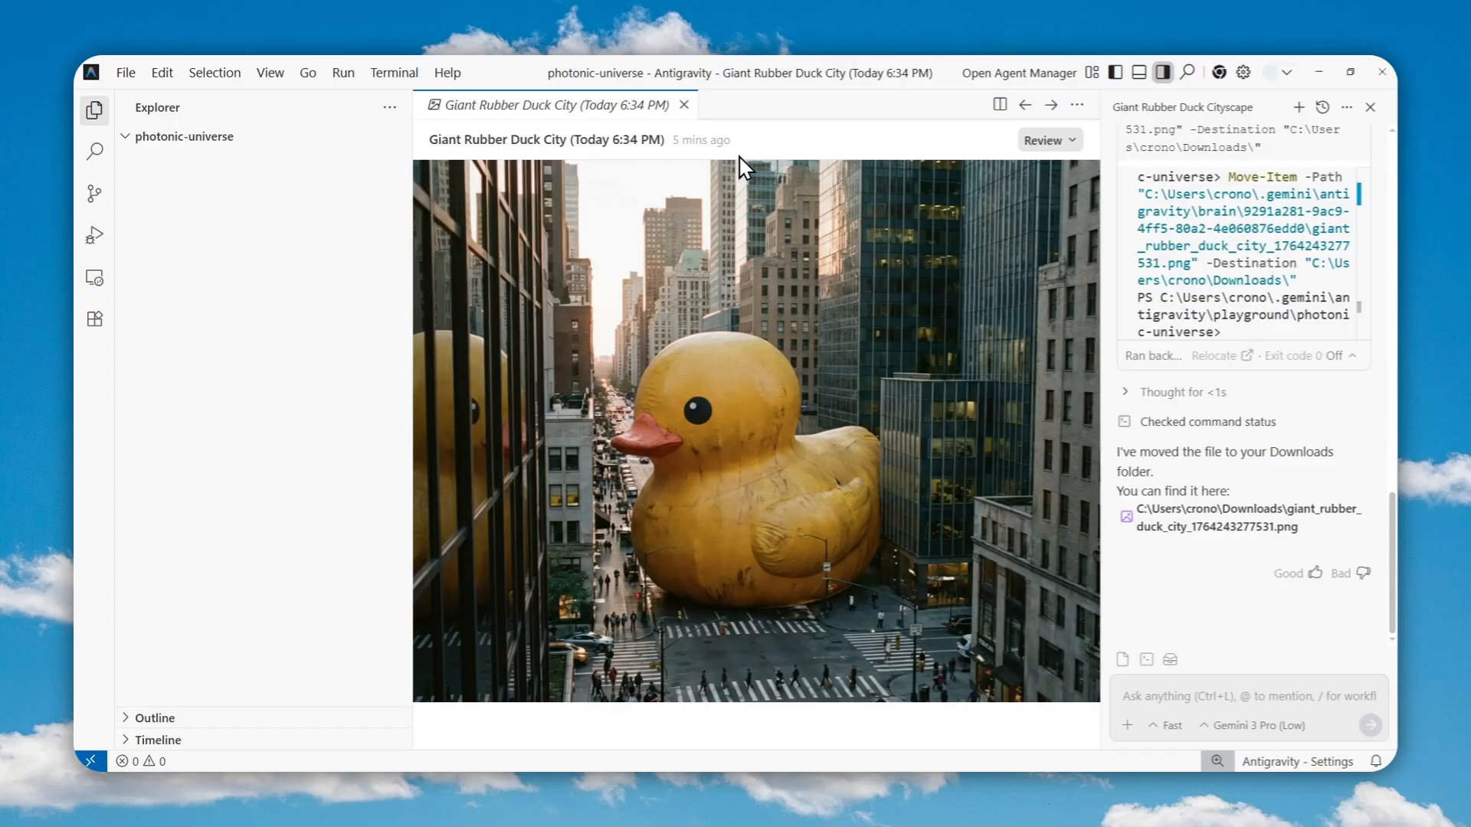
Close the 'Giant Rubber Duck City' editor tab.
click(684, 105)
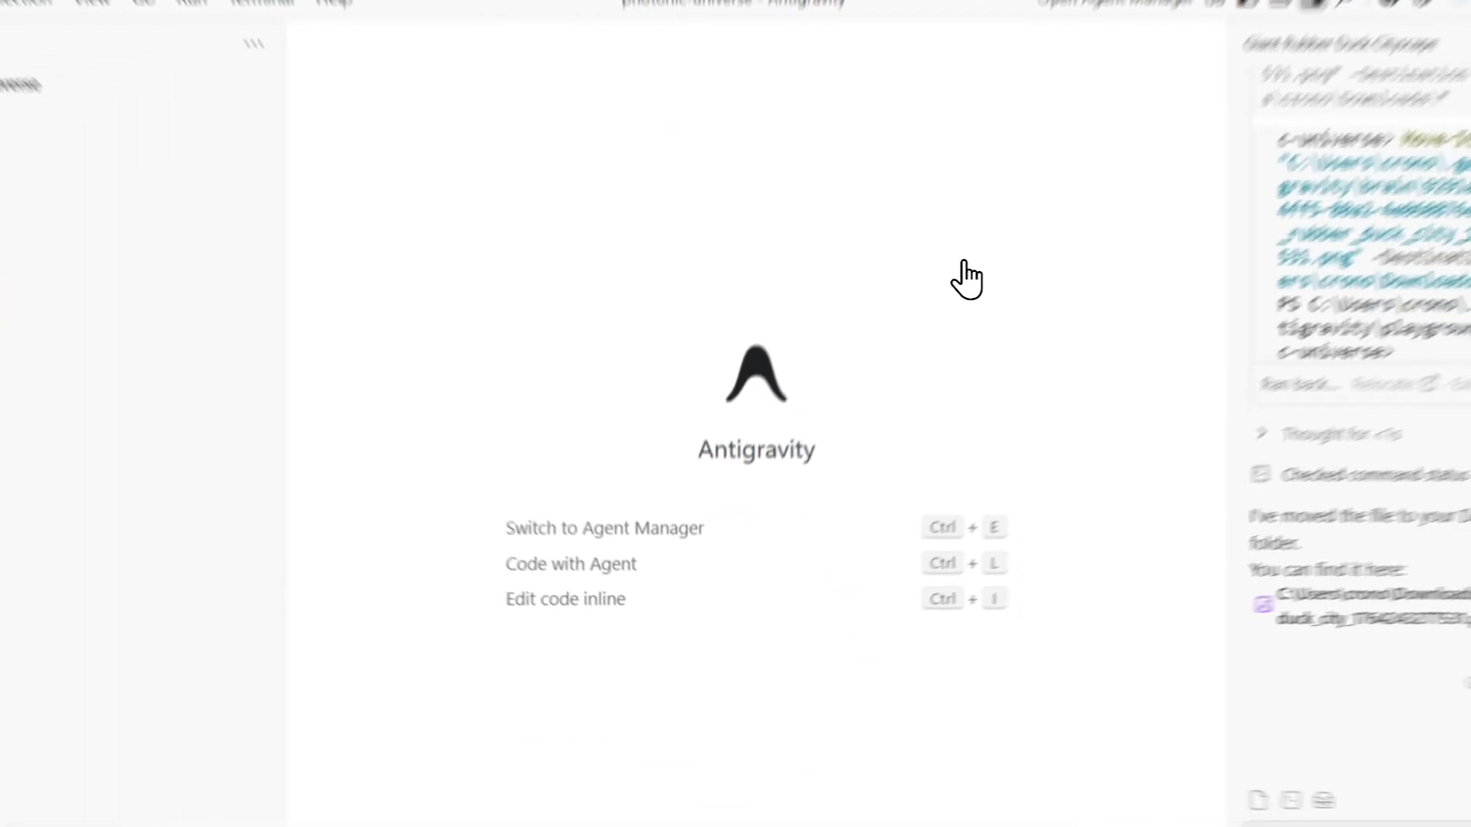